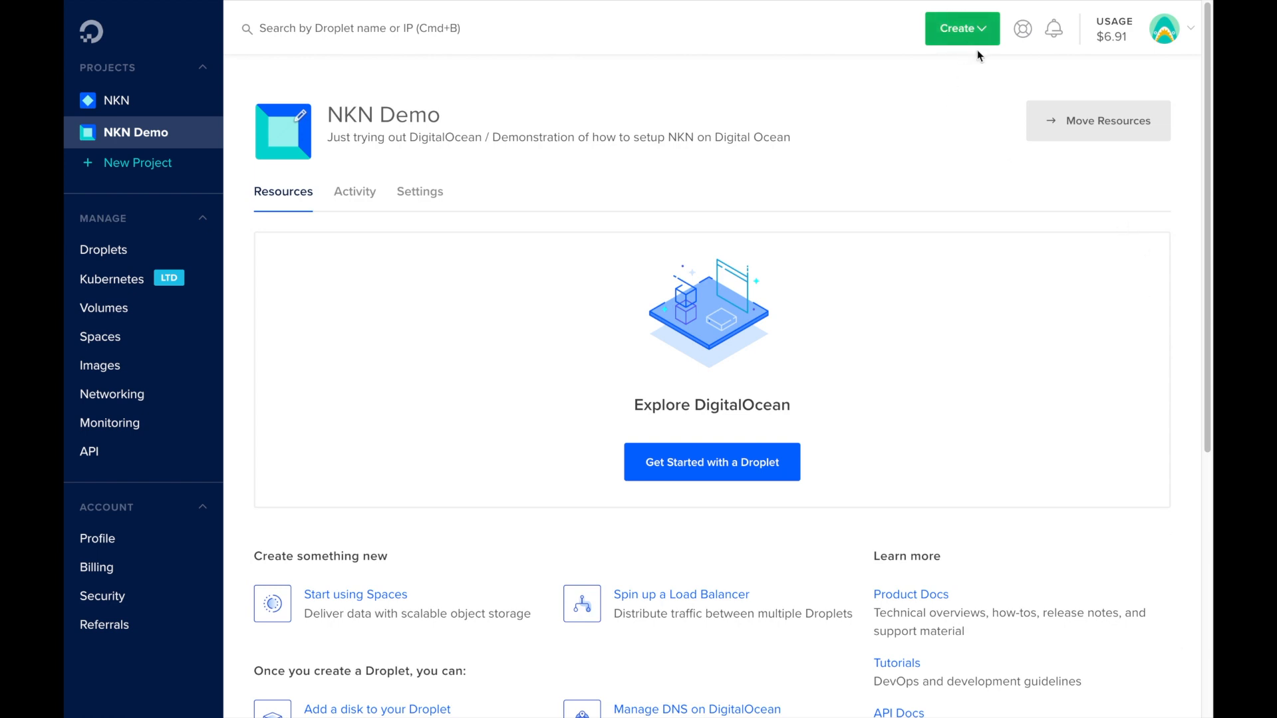
mouse_move(977, 32)
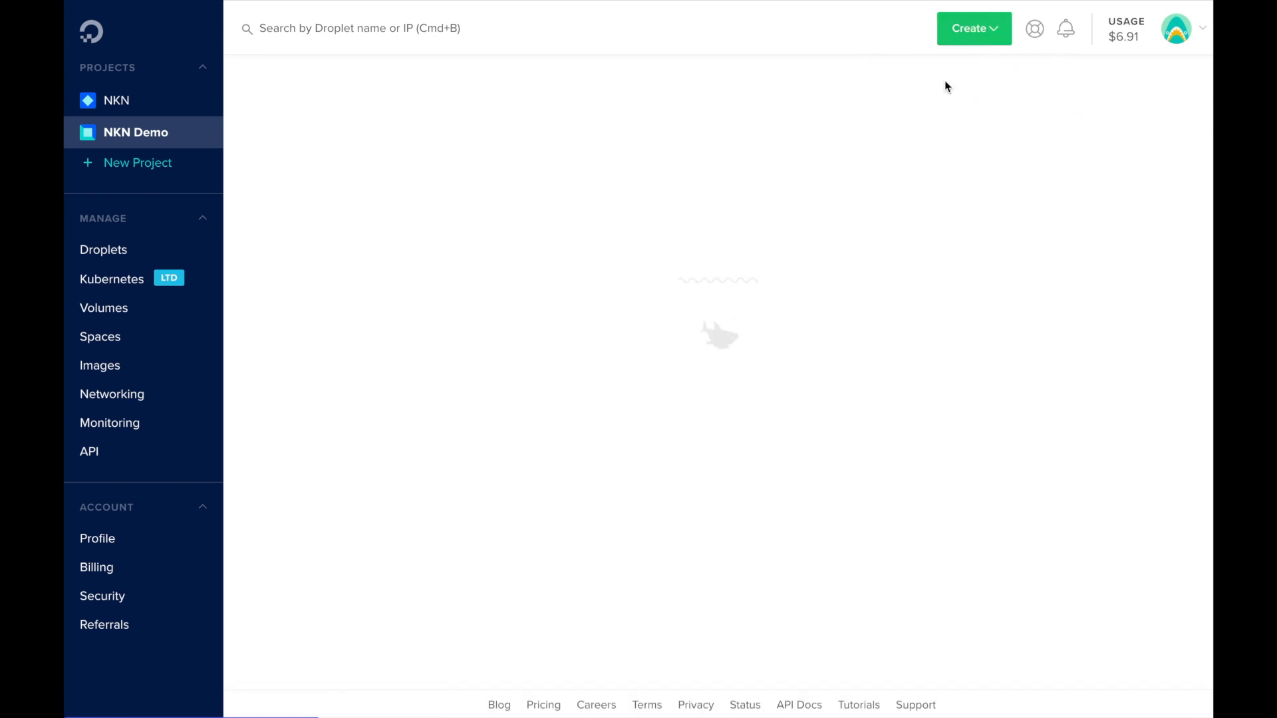
Create a $5/month 1 GB Ubuntu 16.04.5 x64 droplet in the SFO2 region
click(973, 29)
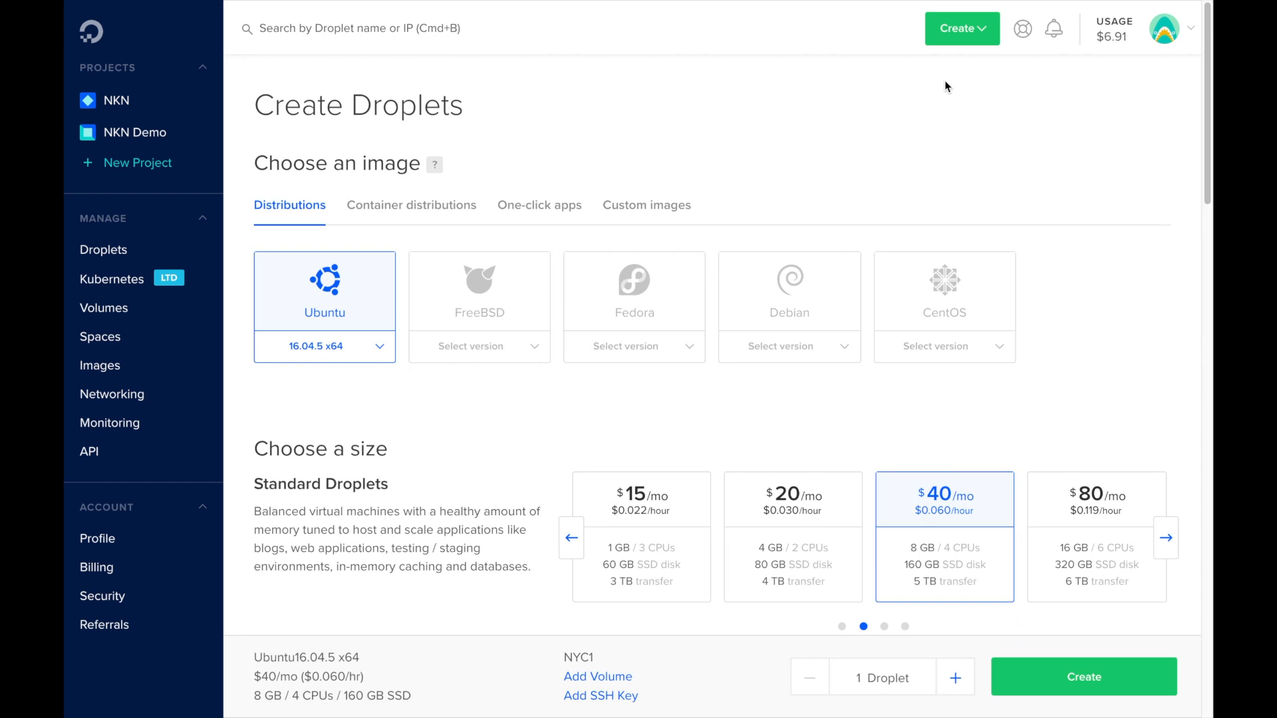
mouse_move(564, 180)
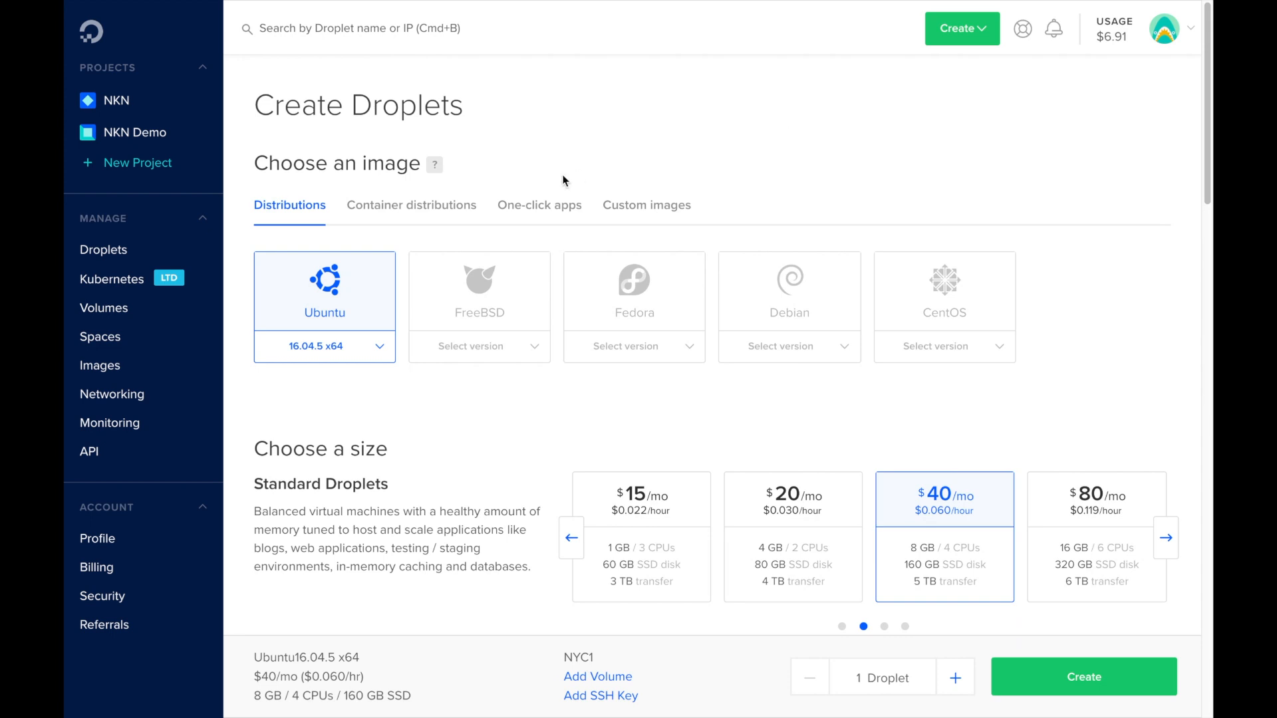
click(571, 537)
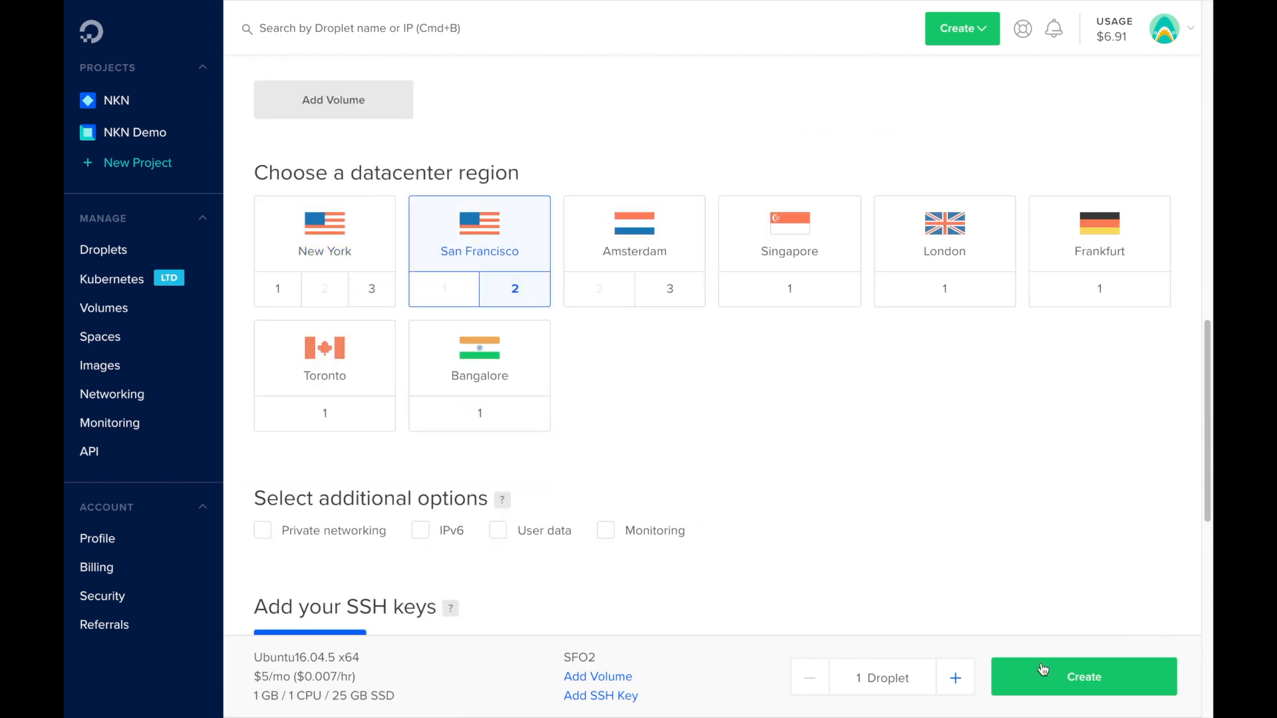
click(1083, 677)
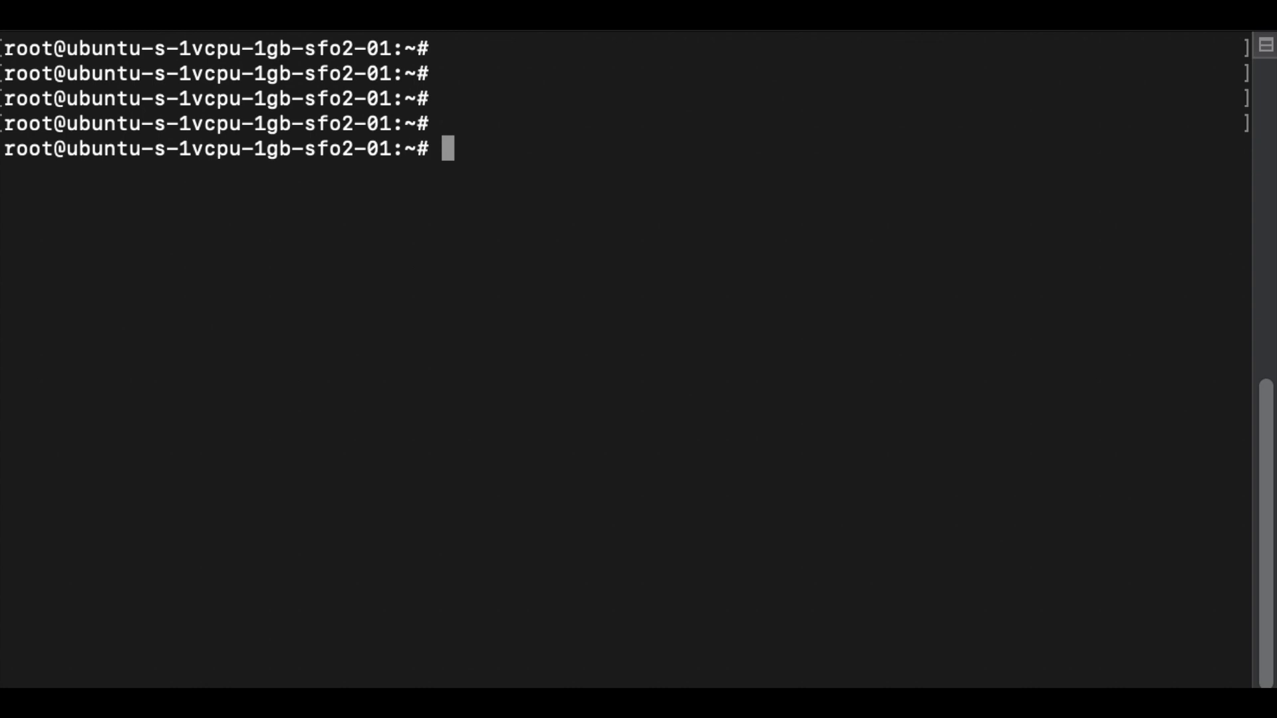
Refresh package lists with apt update and run apt upgrade
text(apt up)
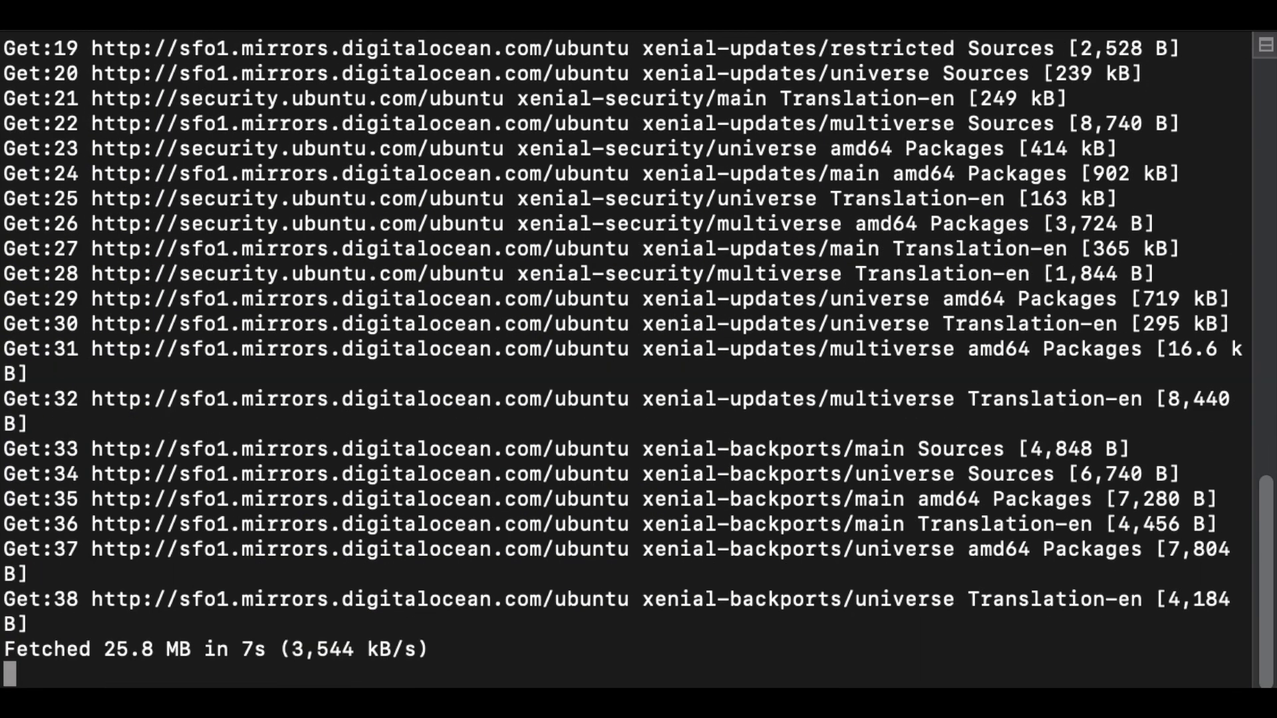
text(apt upgrade)
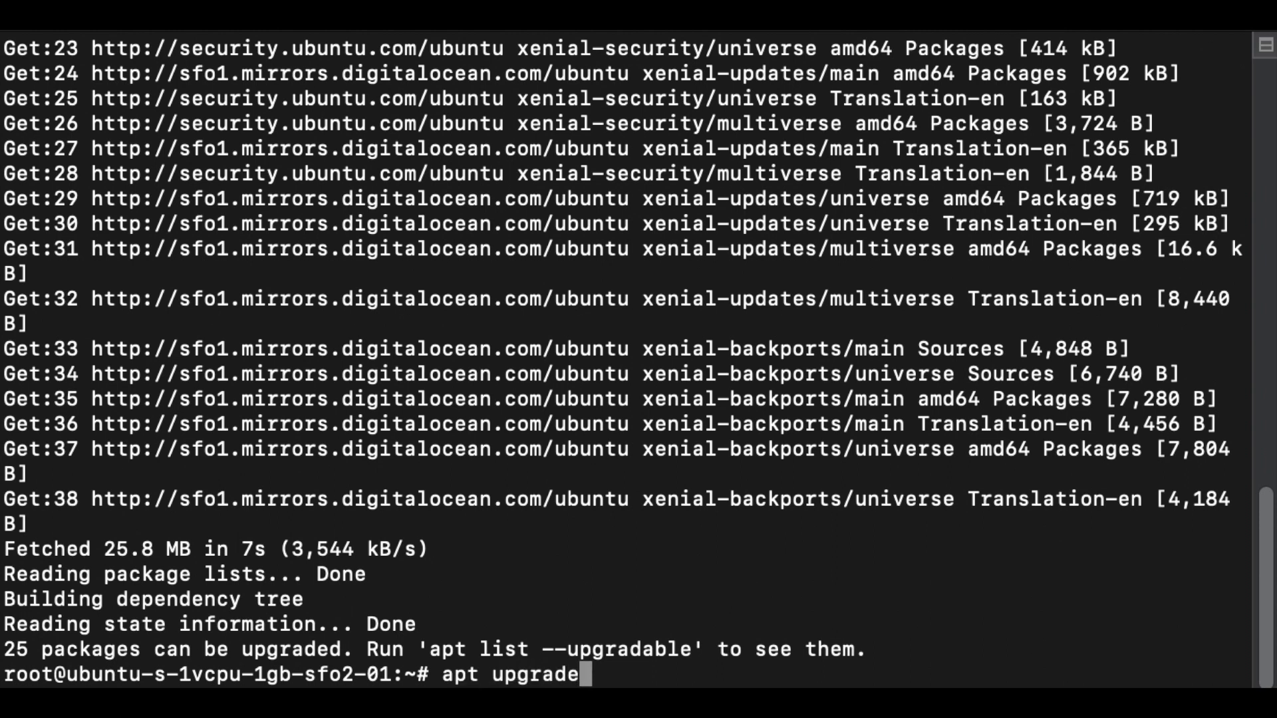
key(Return)
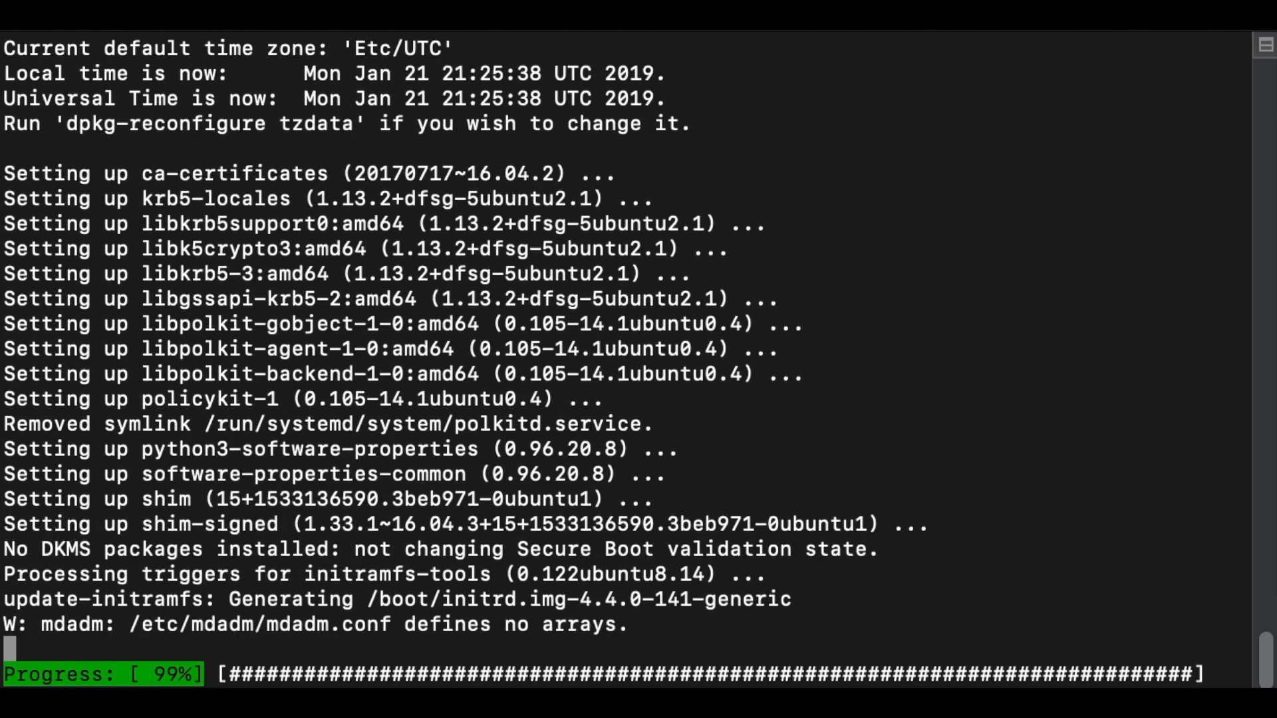
Install the unzip package with apt install unzip
text(a)
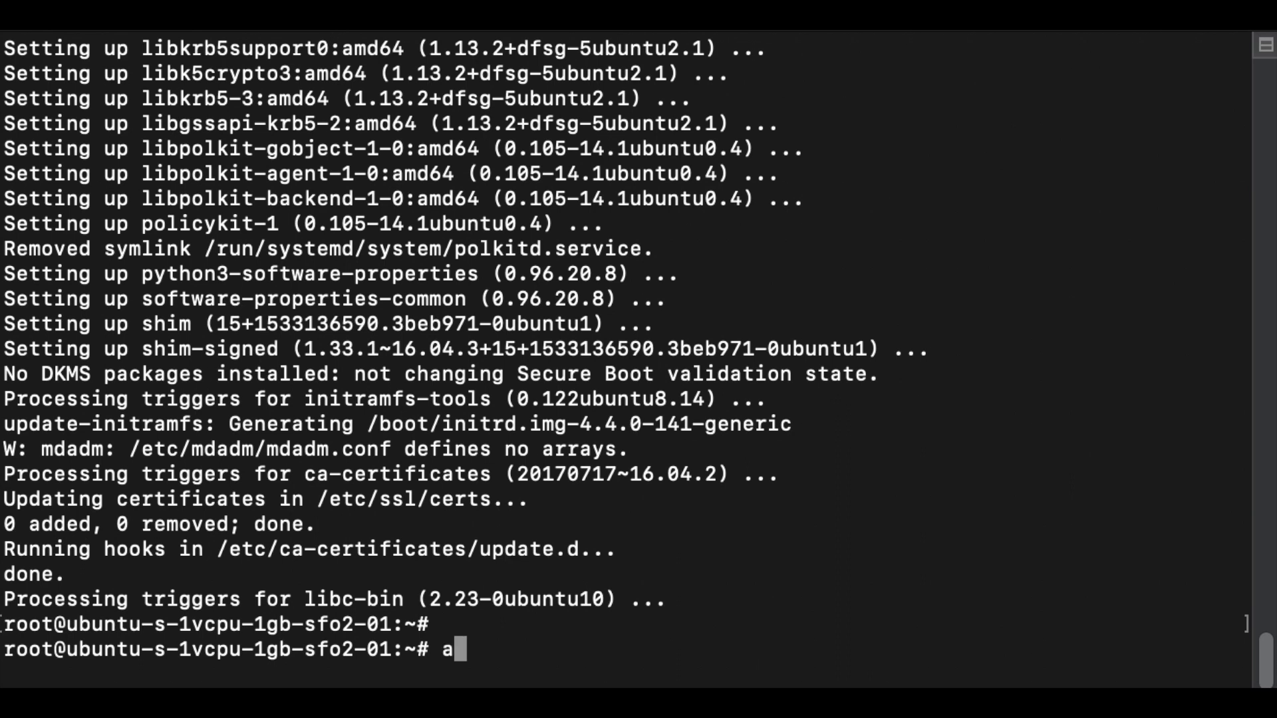
text(pt)
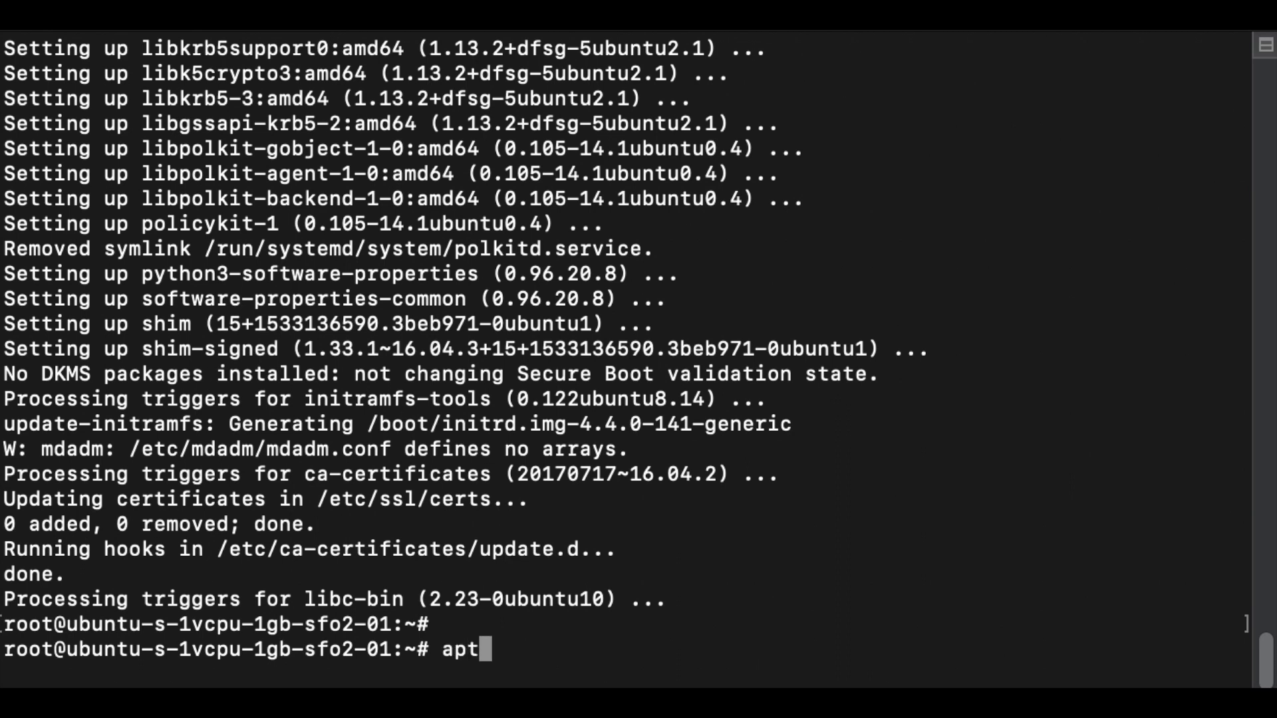
text(install)
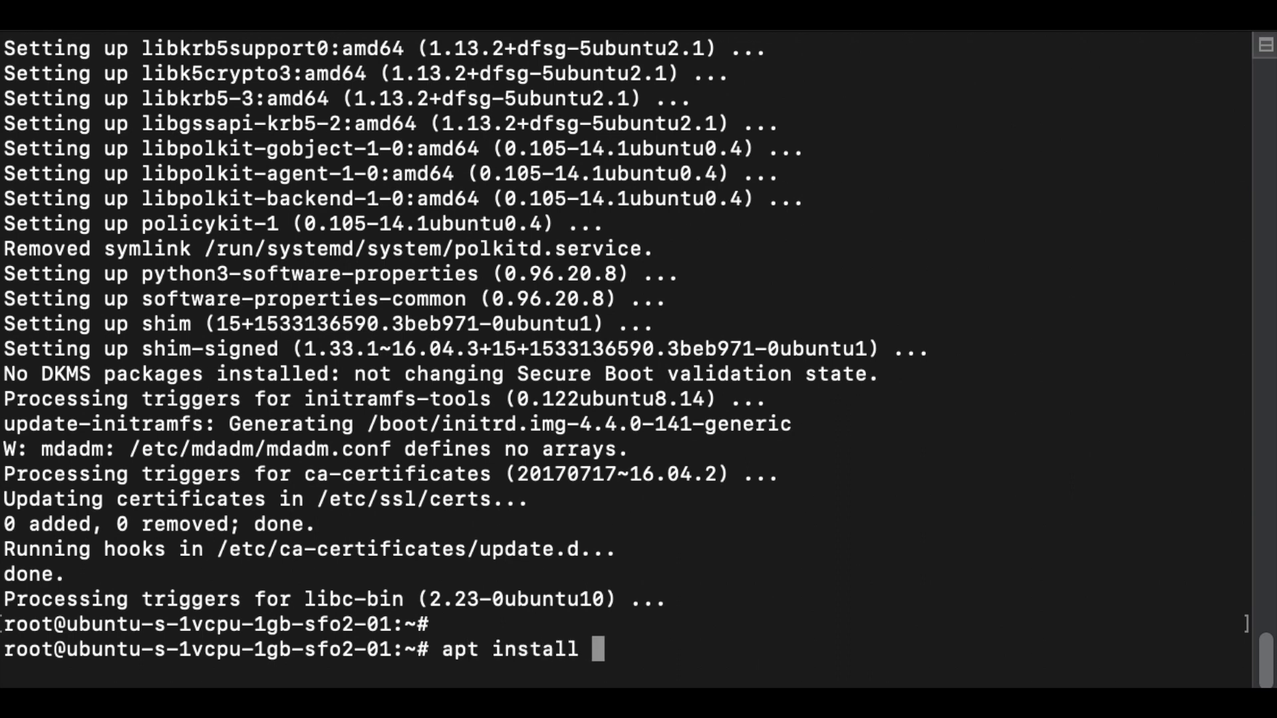
text(unzip)
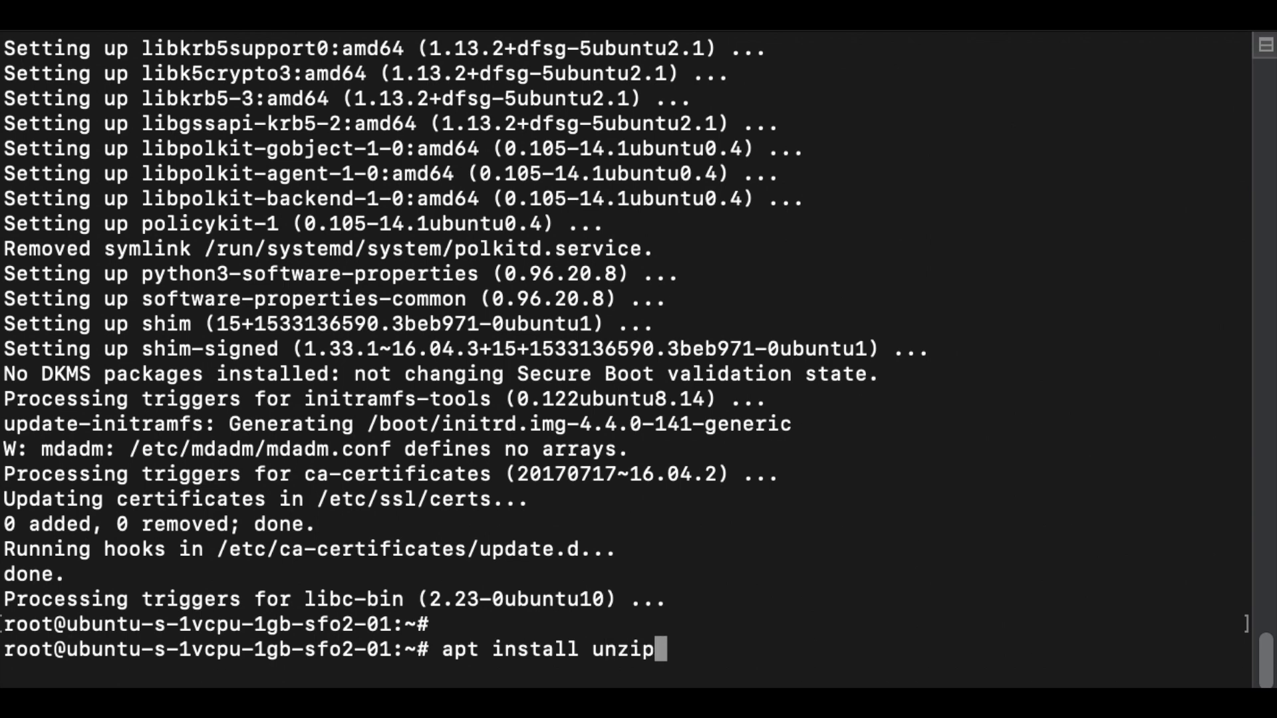
key(Return)
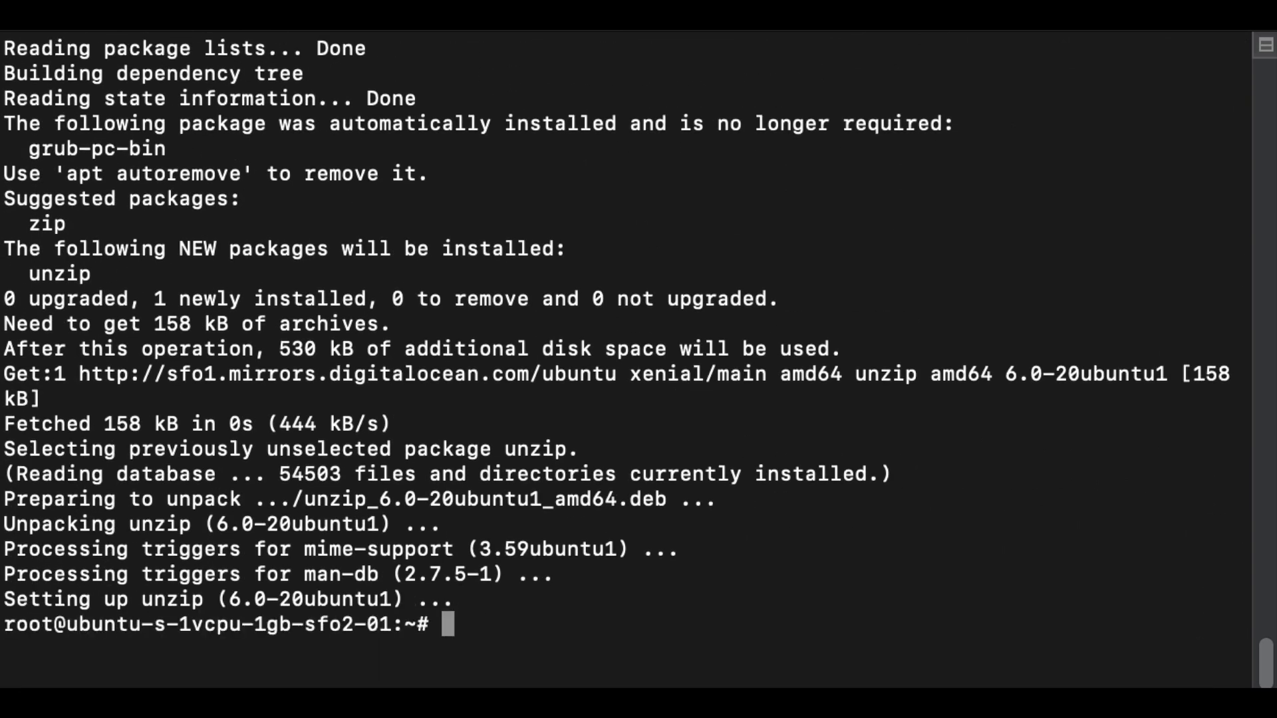
Create user nkn with adduser, then add it to the sudo group via usermod -aG
text(adduser)
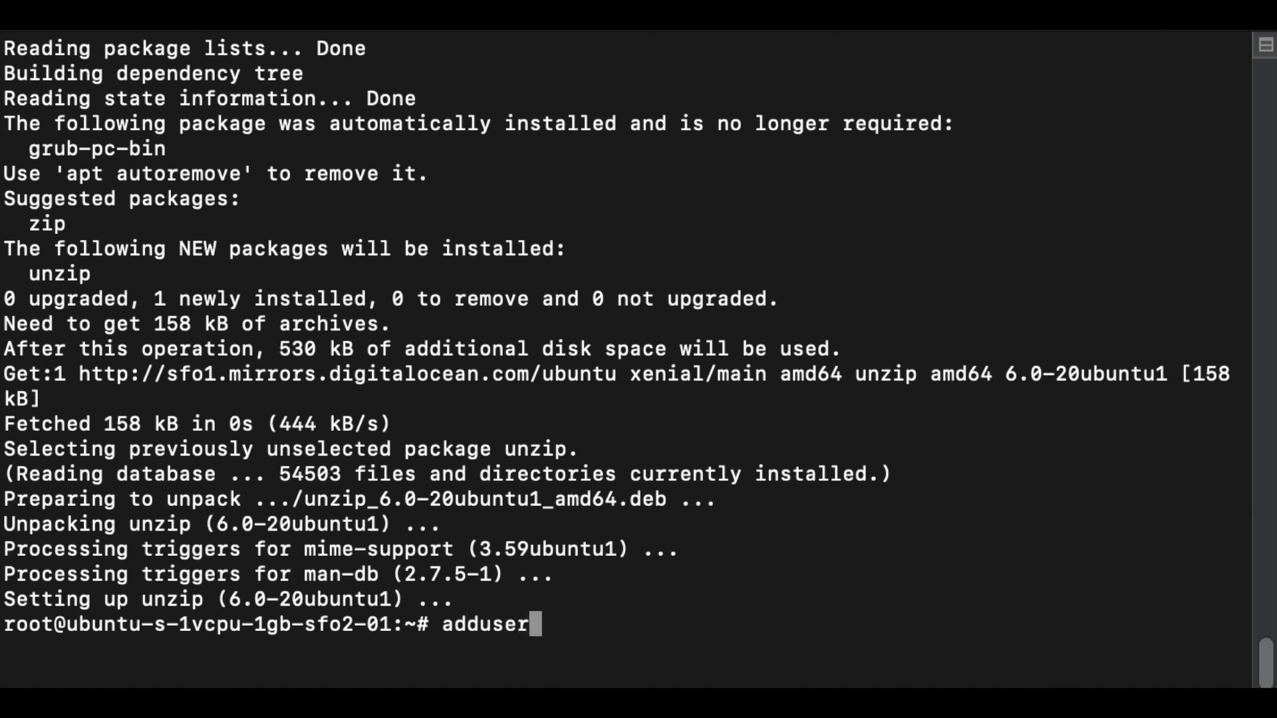
text(nkn)
text(usermod)
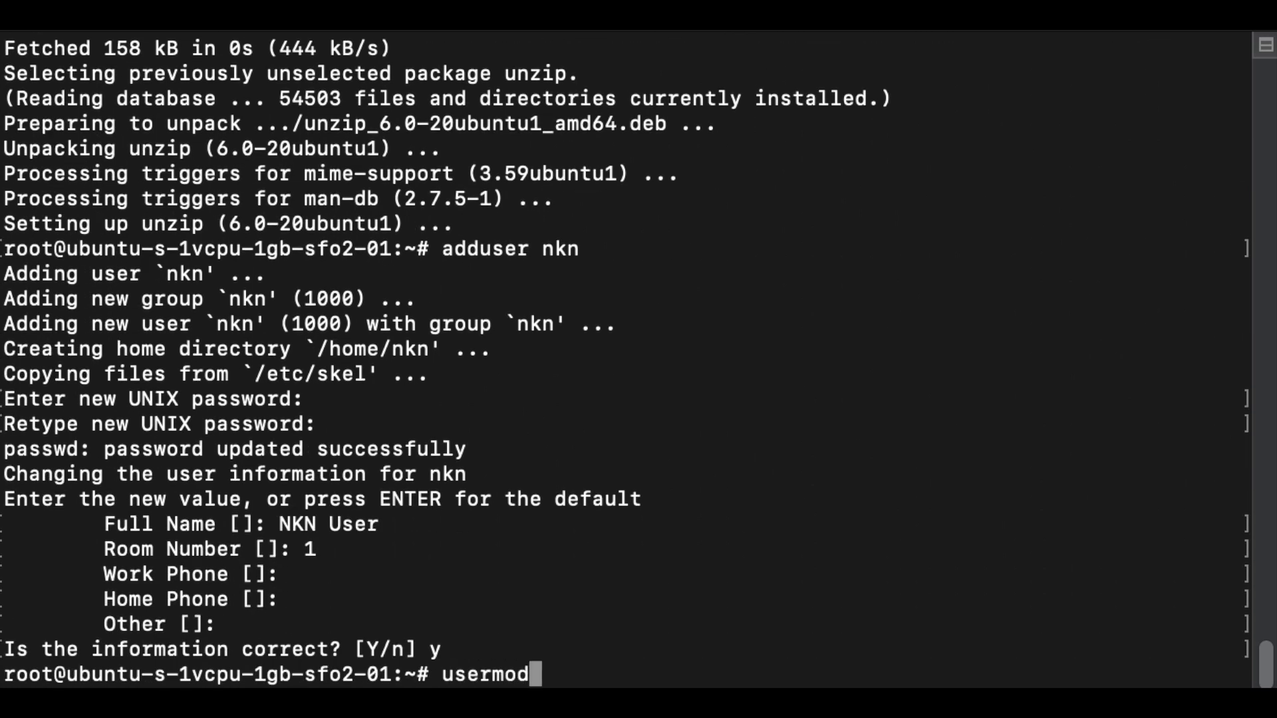
text(-aG)
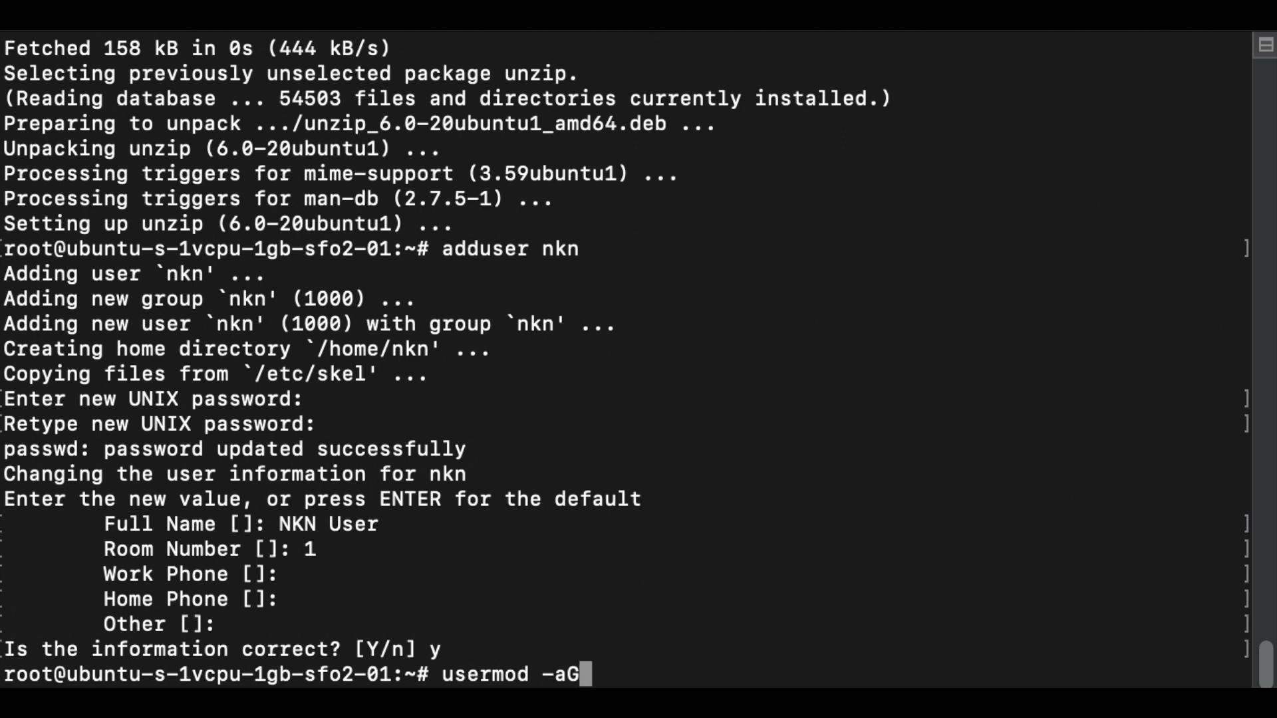
text(sudo nkn)
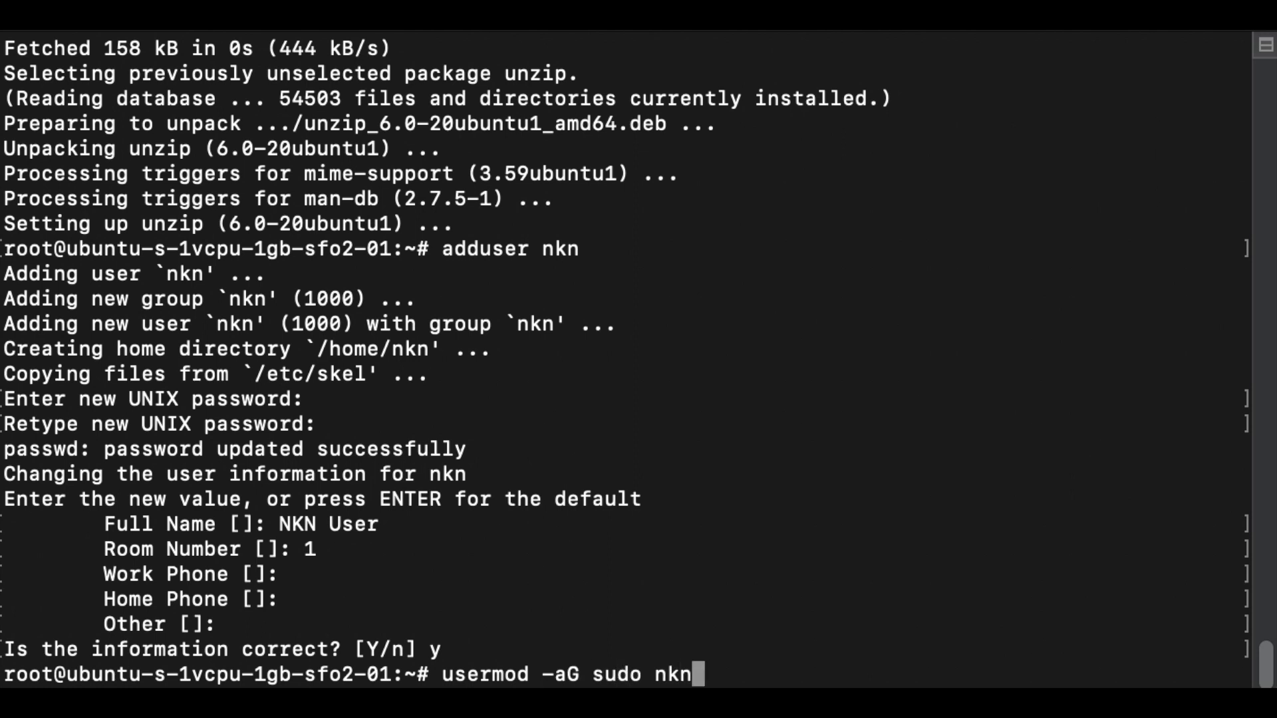
key(Return)
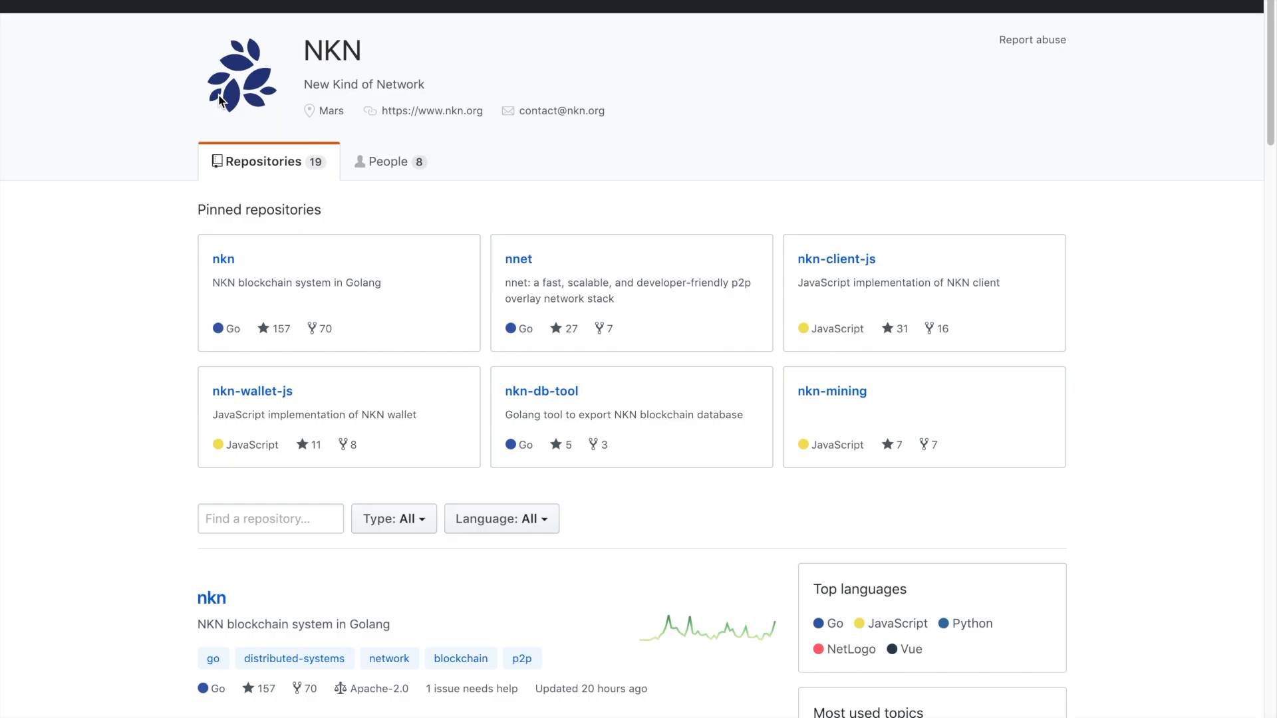
mouse_move(111, 250)
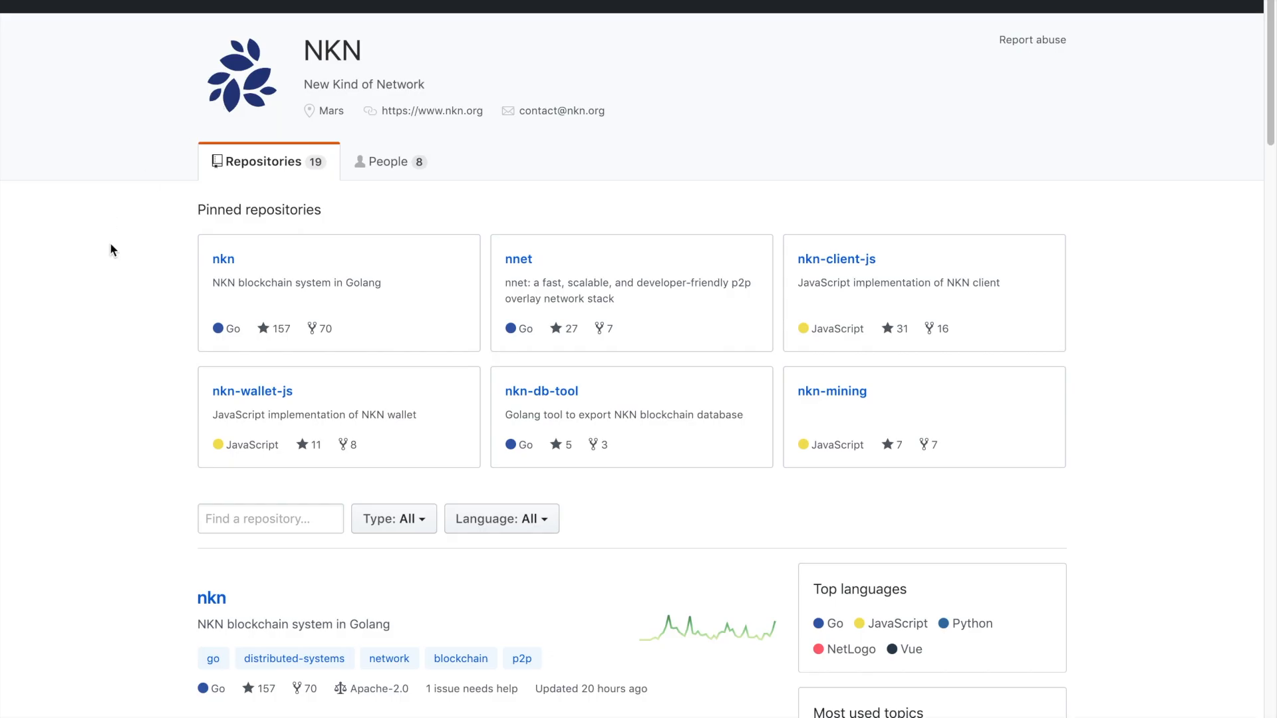
mouse_move(101, 298)
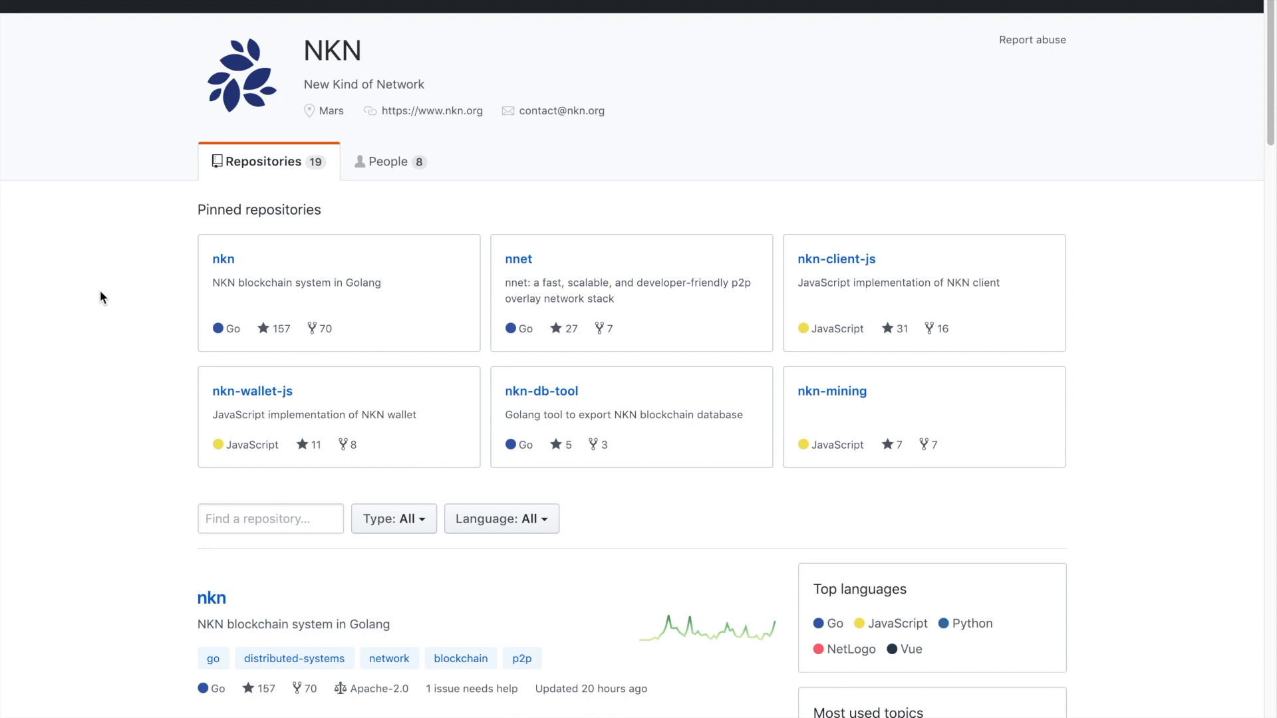
mouse_move(286, 286)
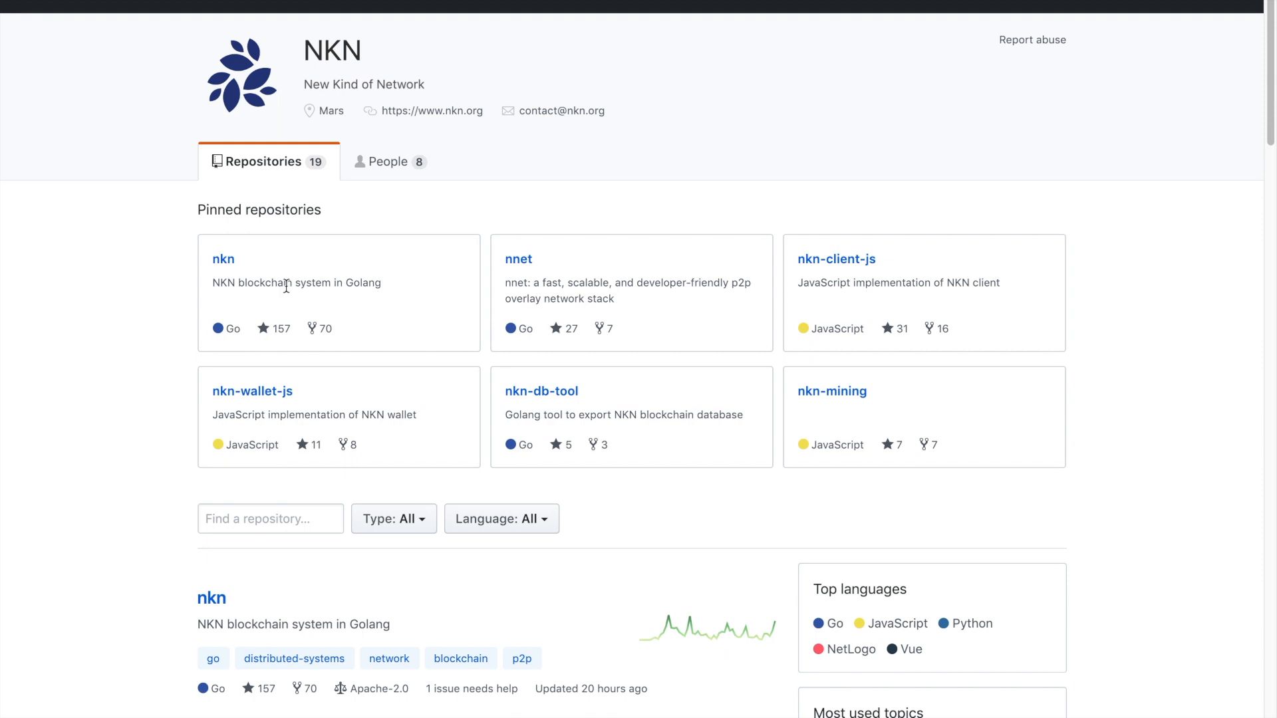
mouse_move(224, 259)
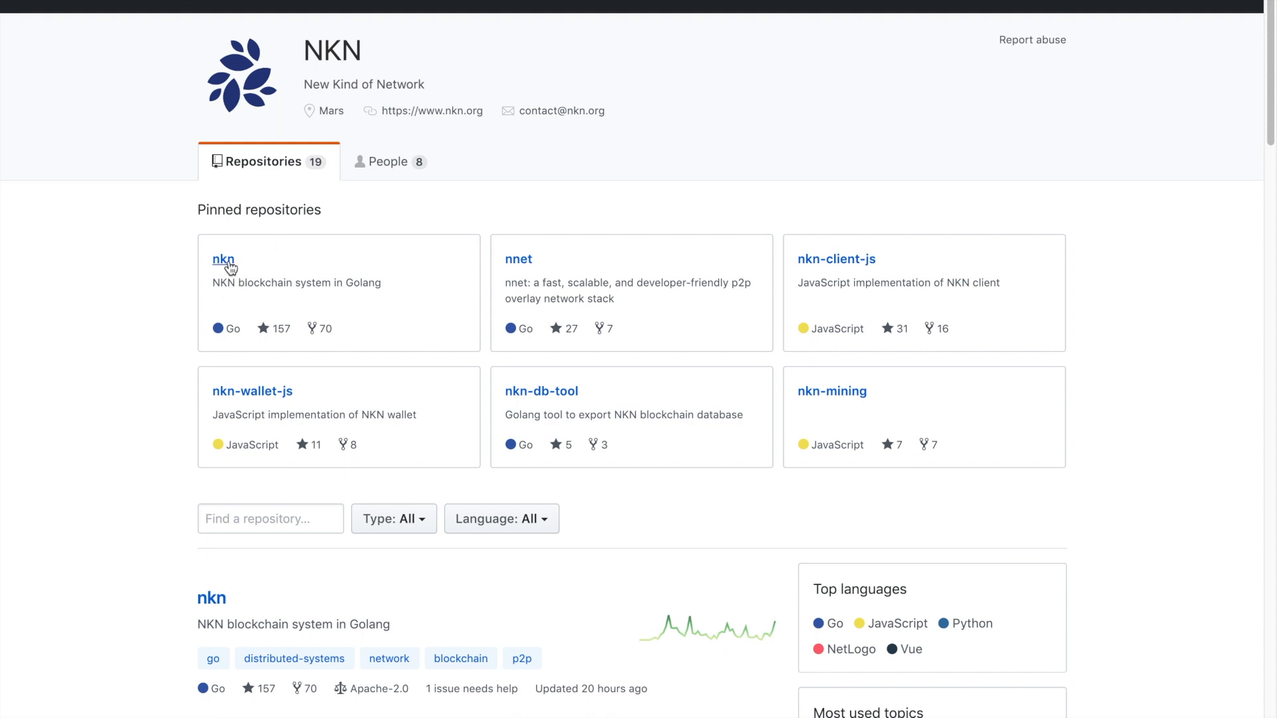
Go from the NKN organization page to the nkn repository's releases
click(223, 258)
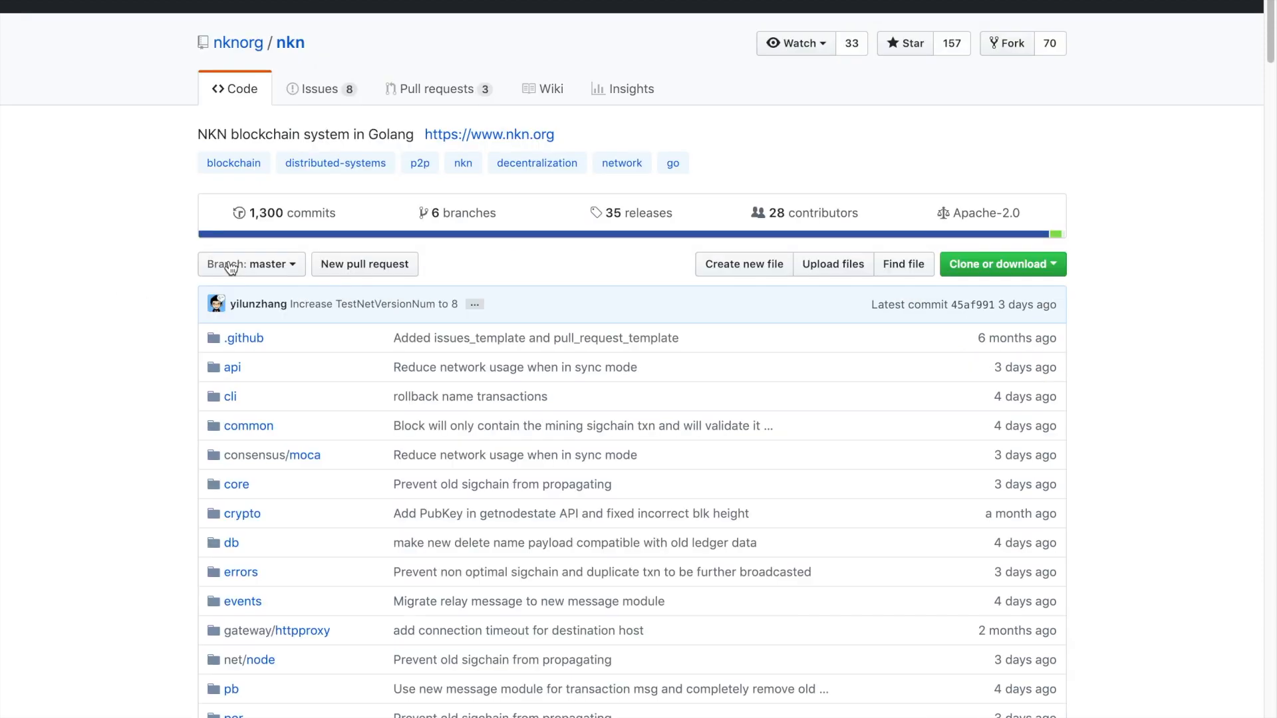
mouse_move(642, 214)
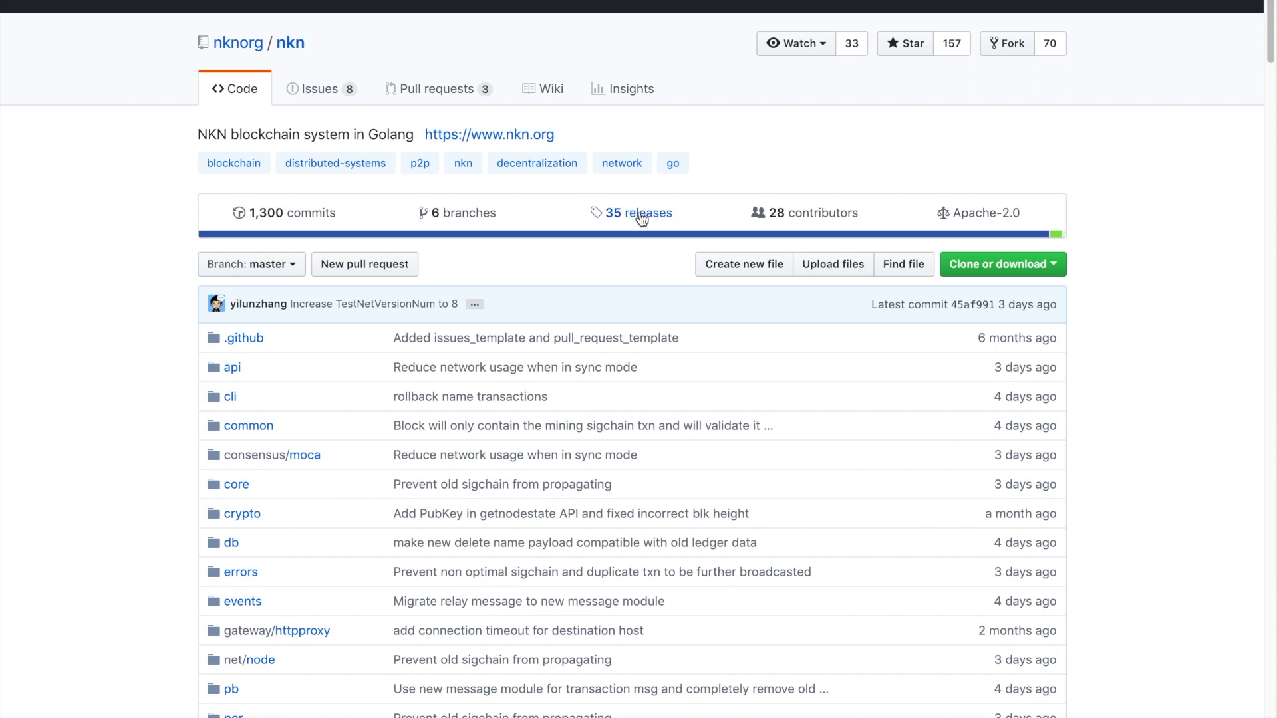
click(640, 213)
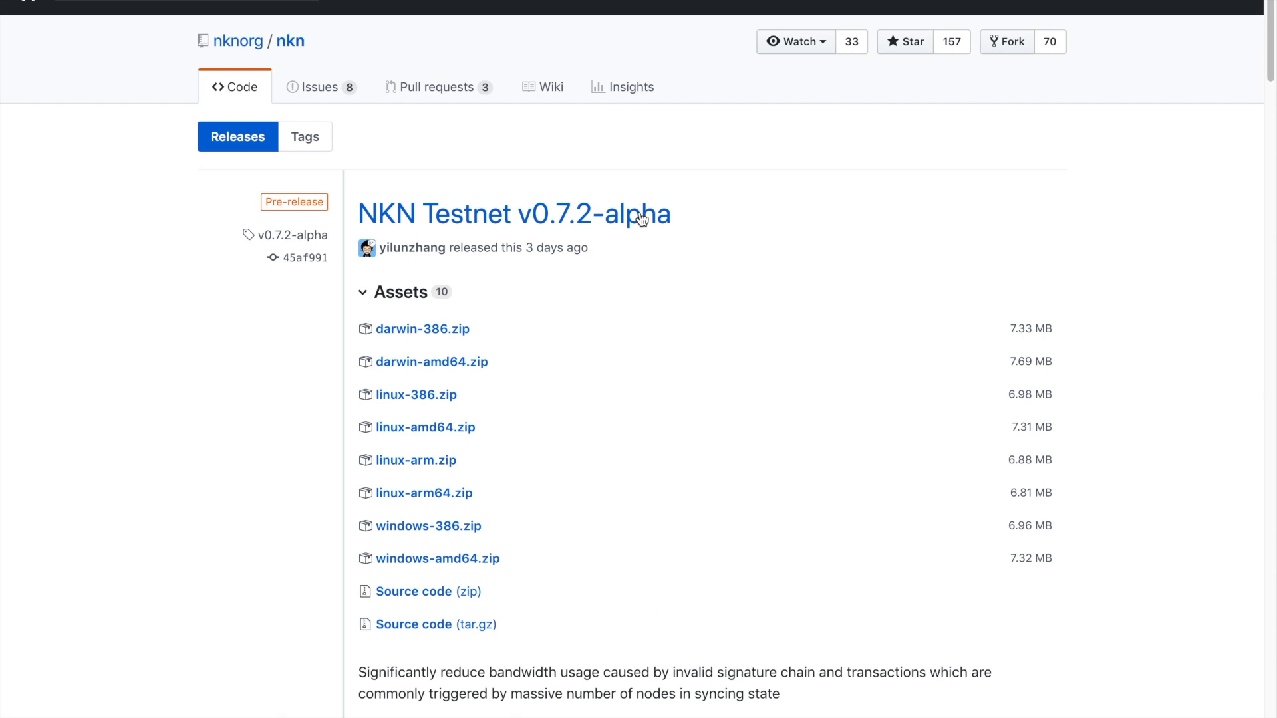
mouse_move(425, 426)
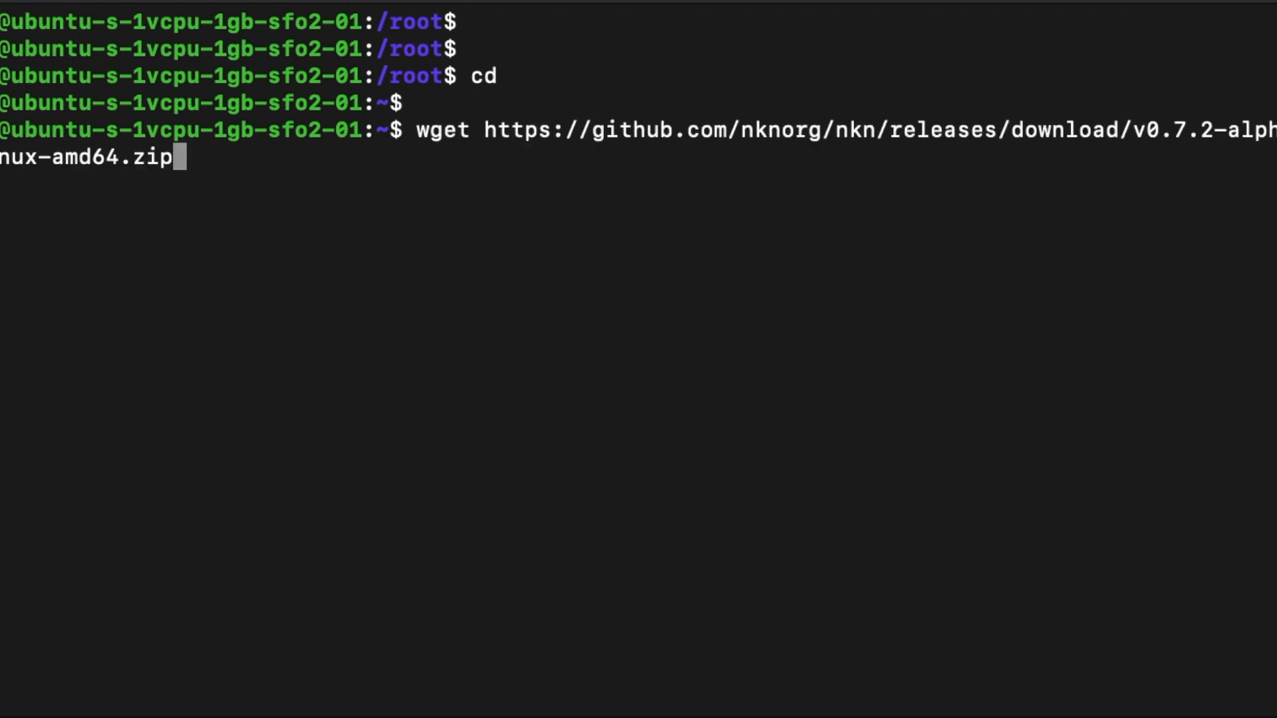
Fetch the linux-amd64 archive and config.testnet.json, and copy it to config.json
key(Return)
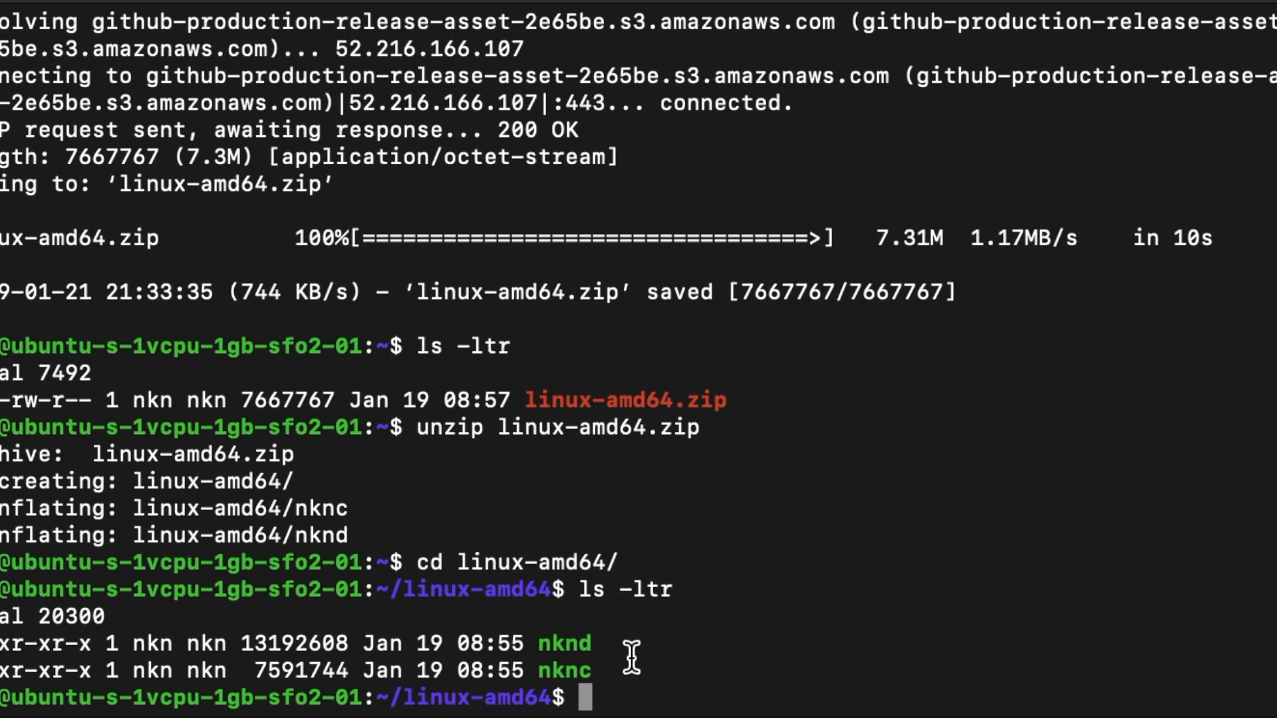
mouse_move(792, 699)
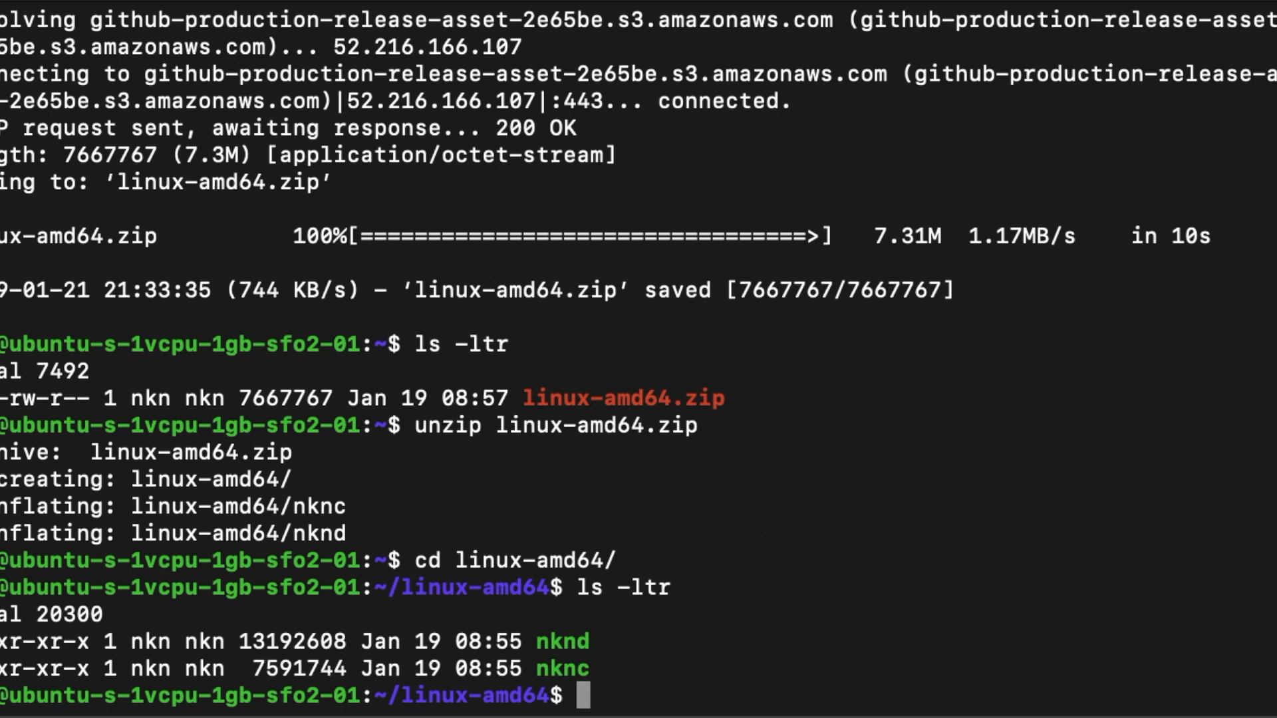
text(wget https://raw.githubusercontent.com/nknorg/nkn/ma)
text(cp config.testnet.json config.)
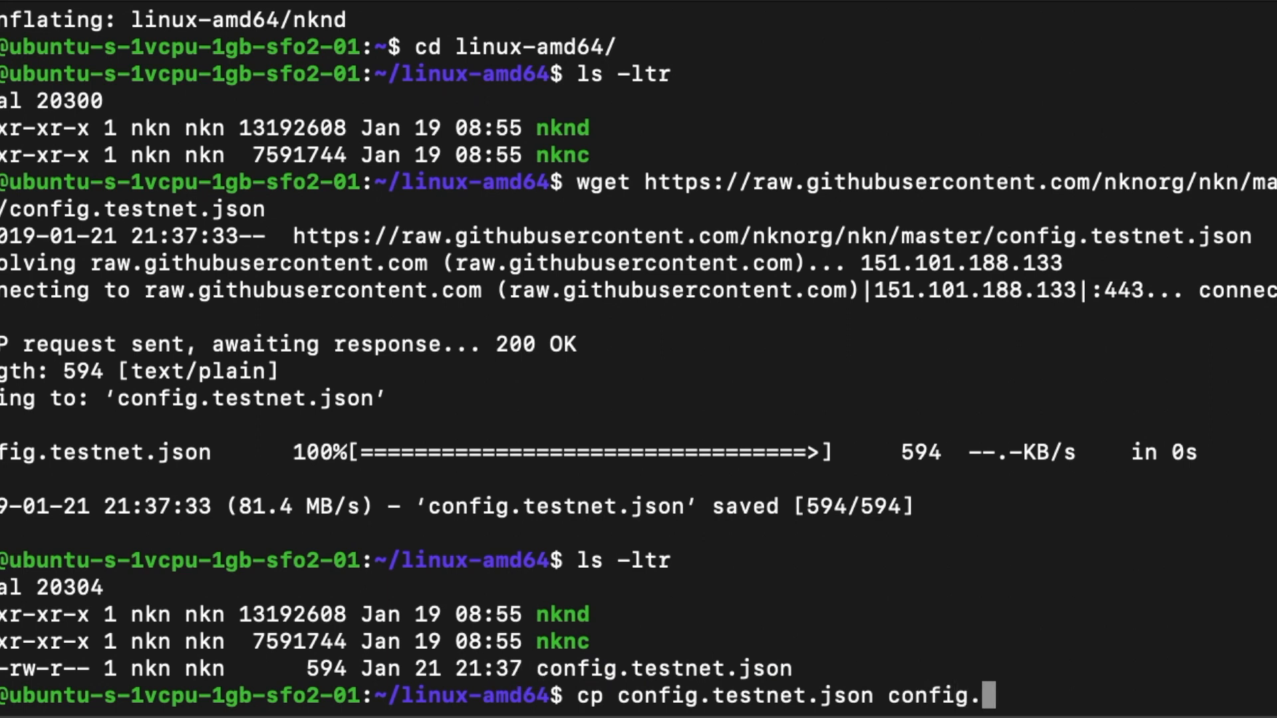
key(Return)
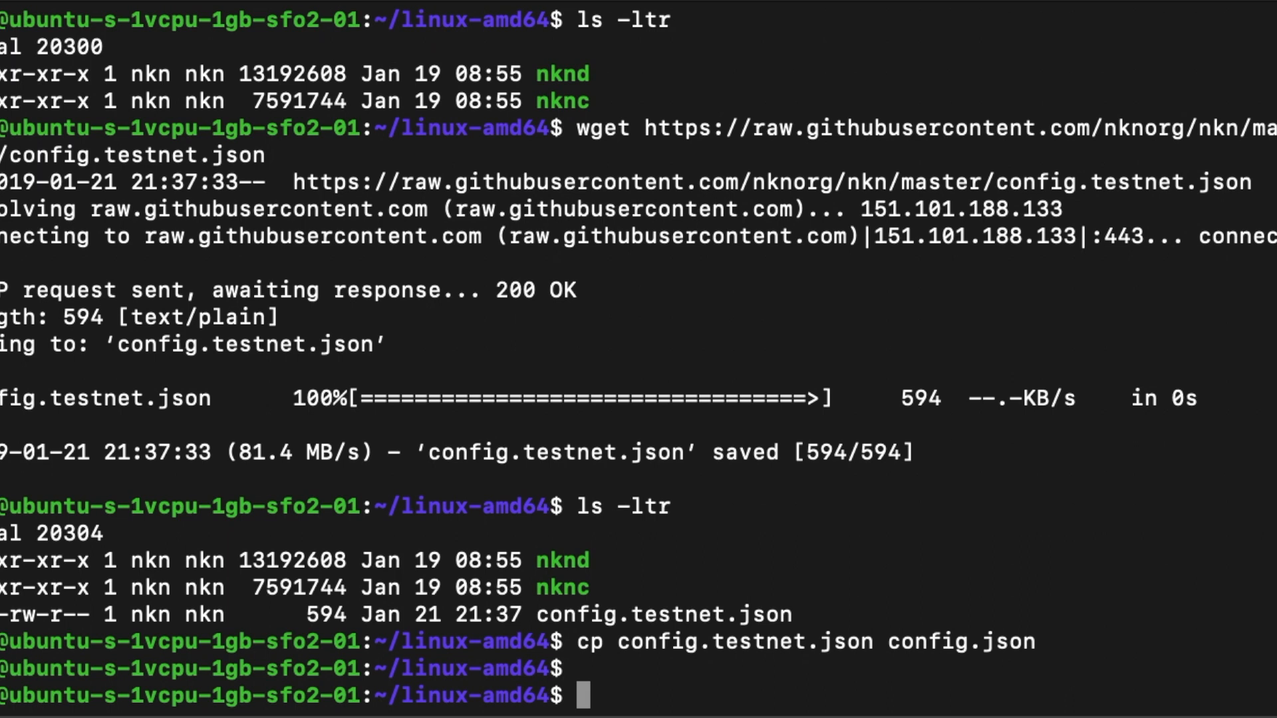
text(./nknc)
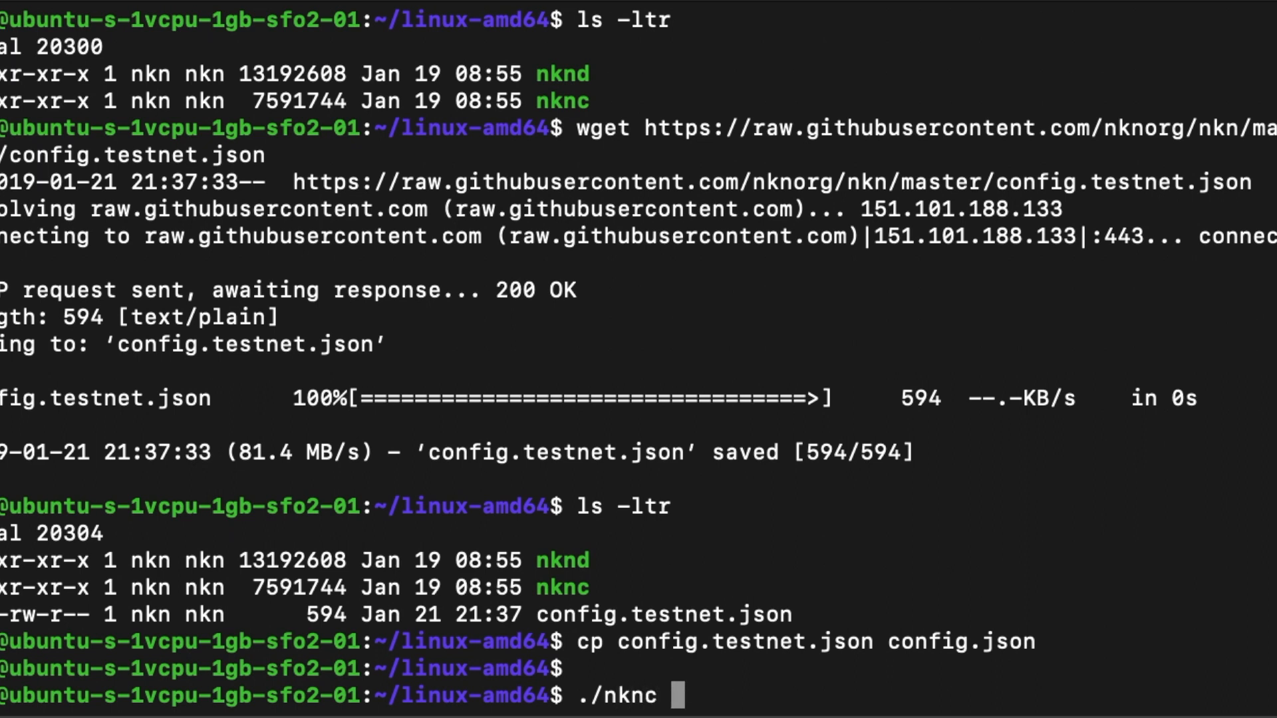
Run ./nknc wallet -c and enter a password to generate the wallet
text(wallet)
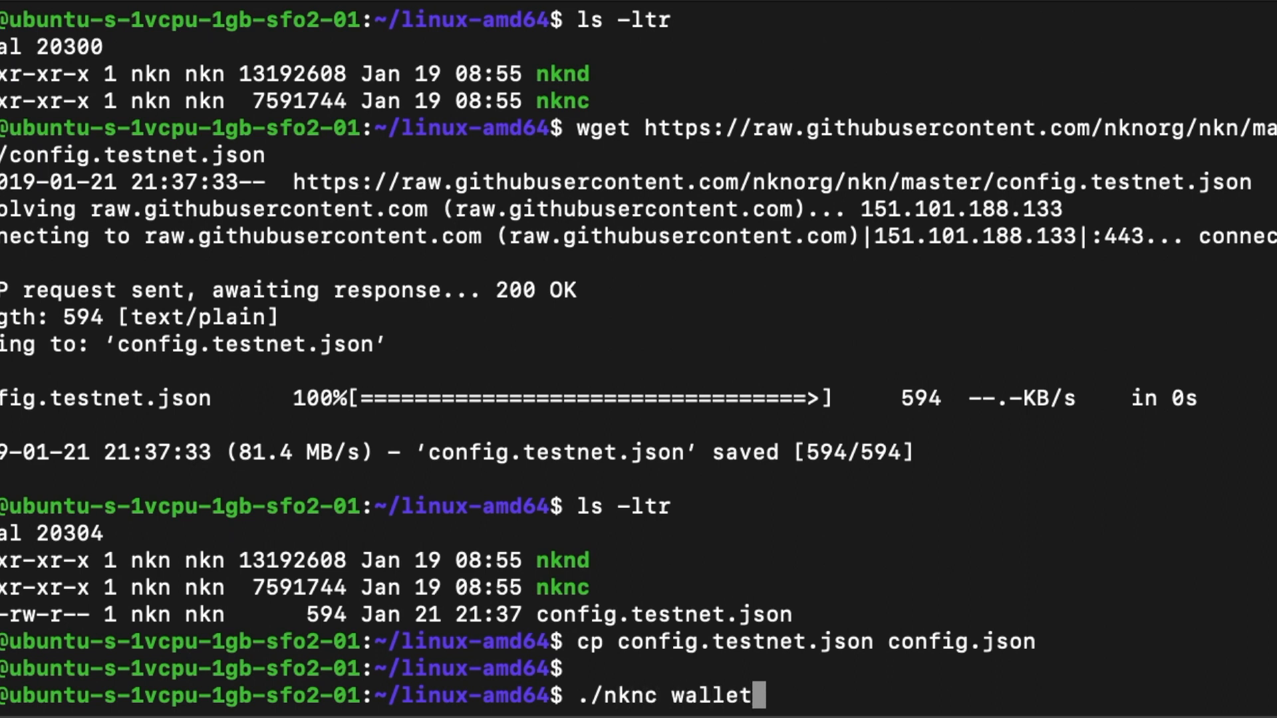
text(-)
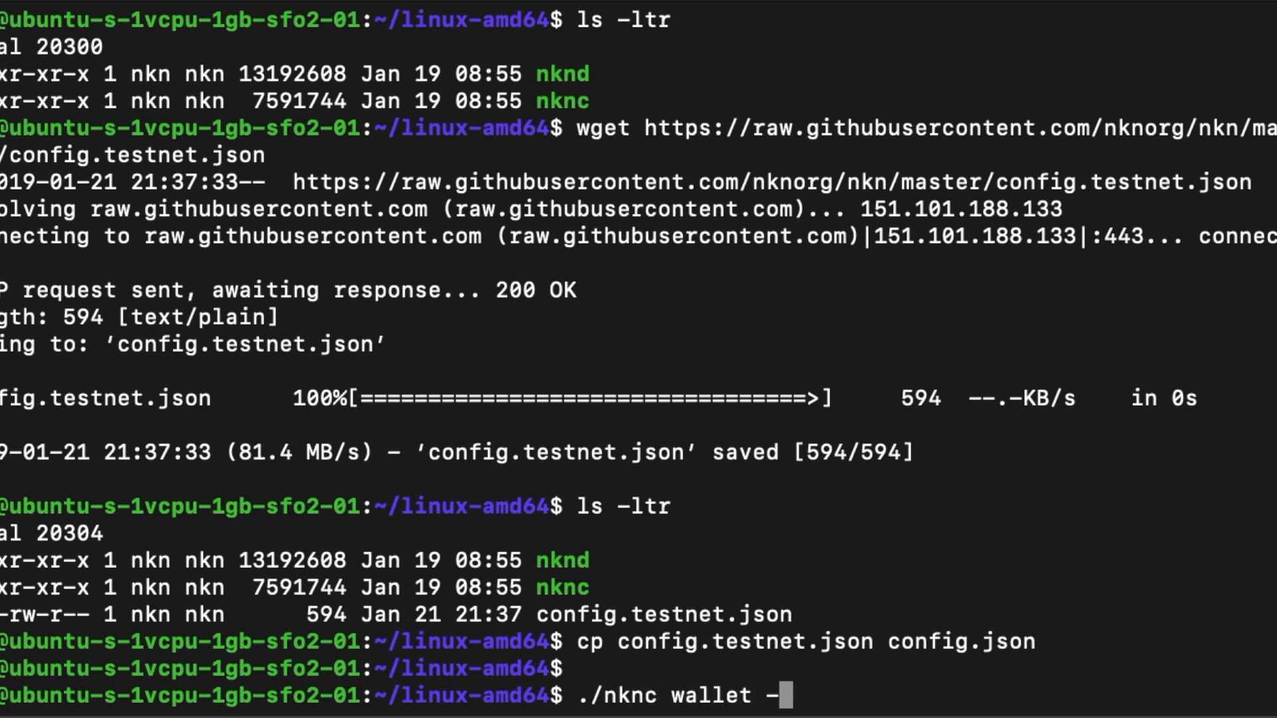
text(c)
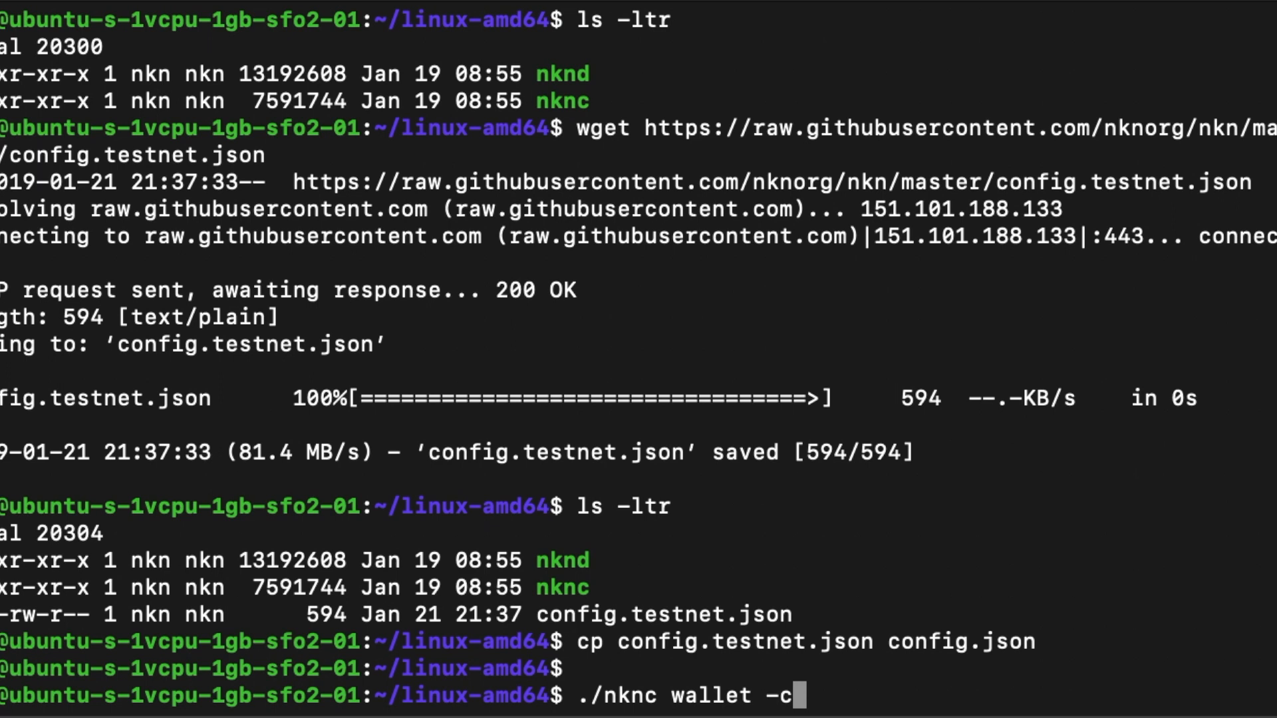
key(Return)
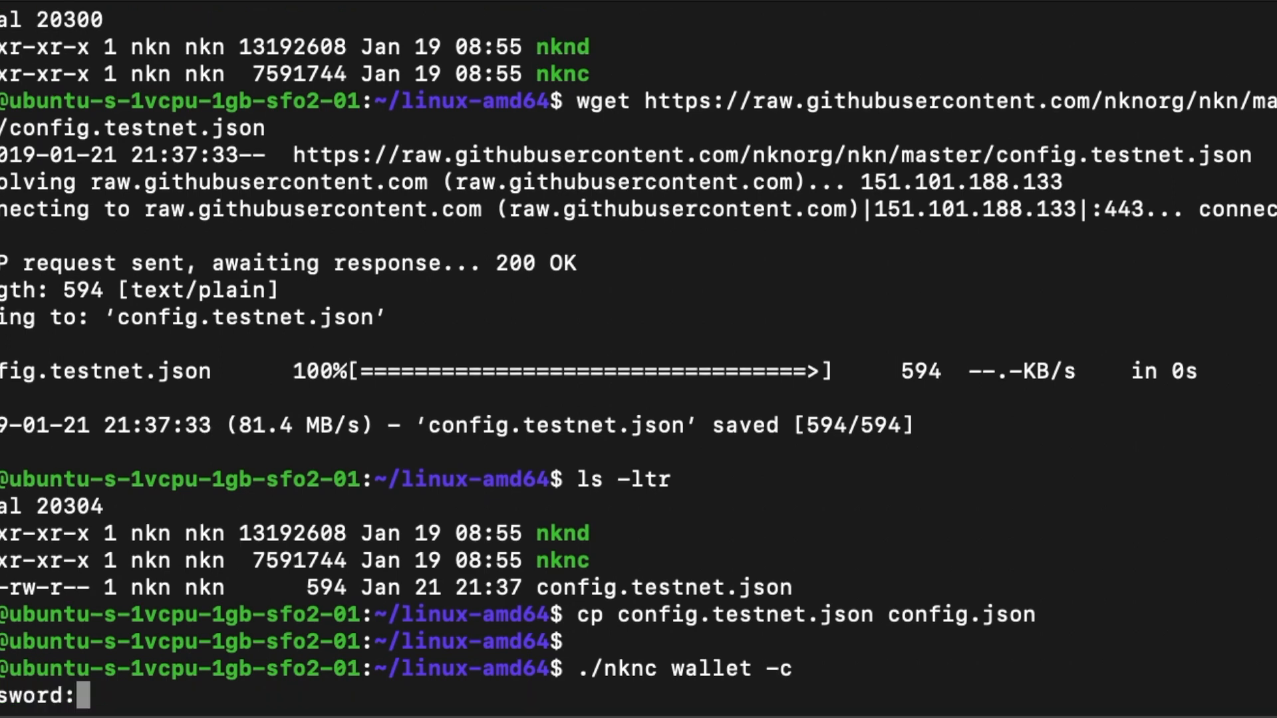
key(Return)
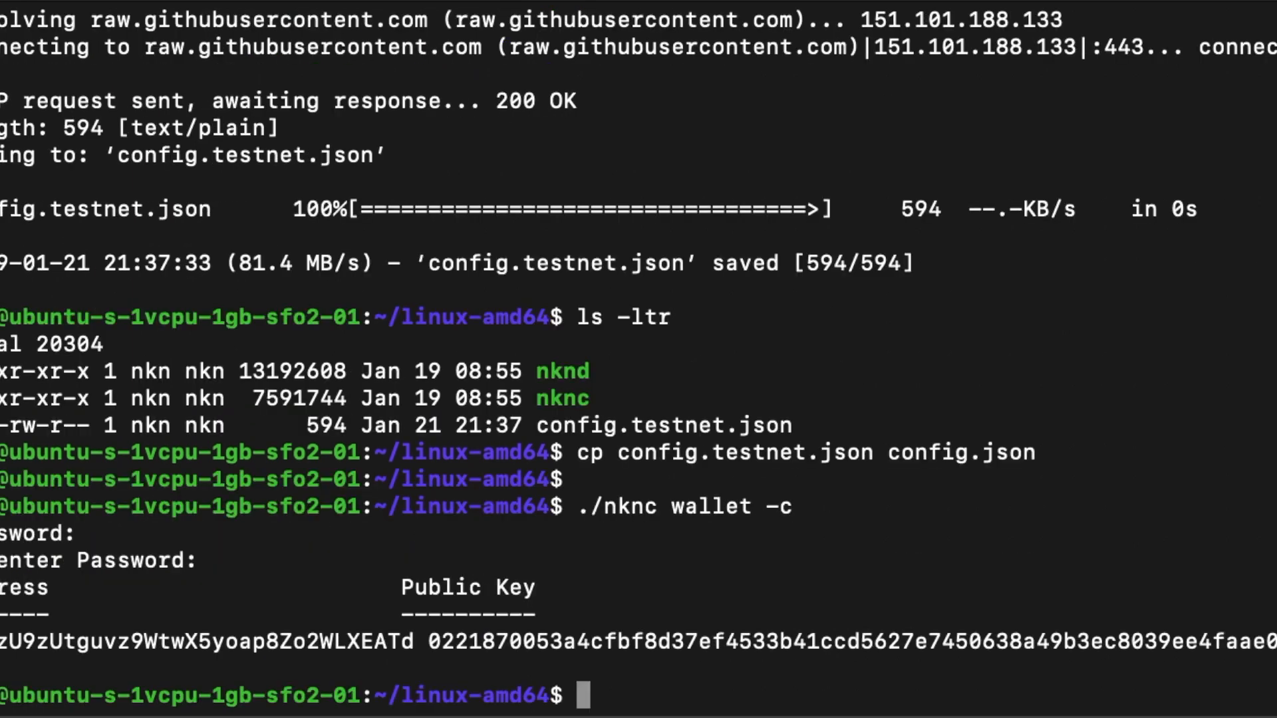
mouse_move(656, 696)
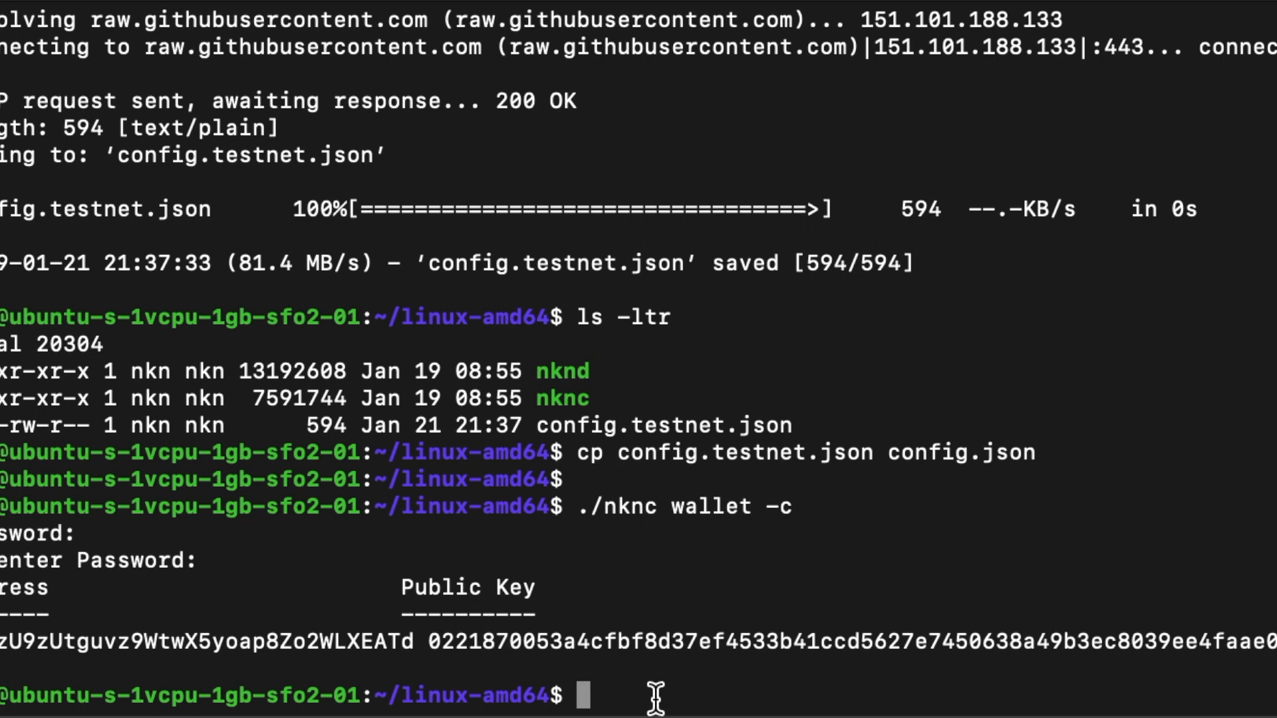
text(no)
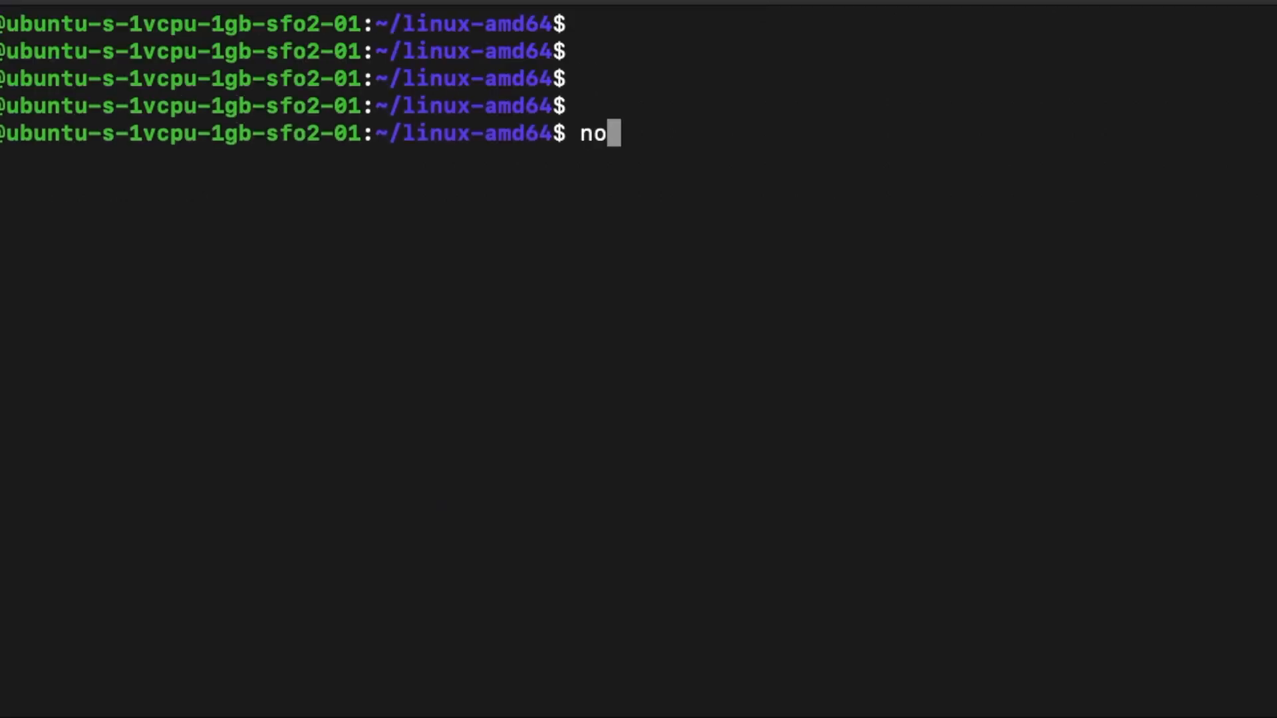
text(hup)
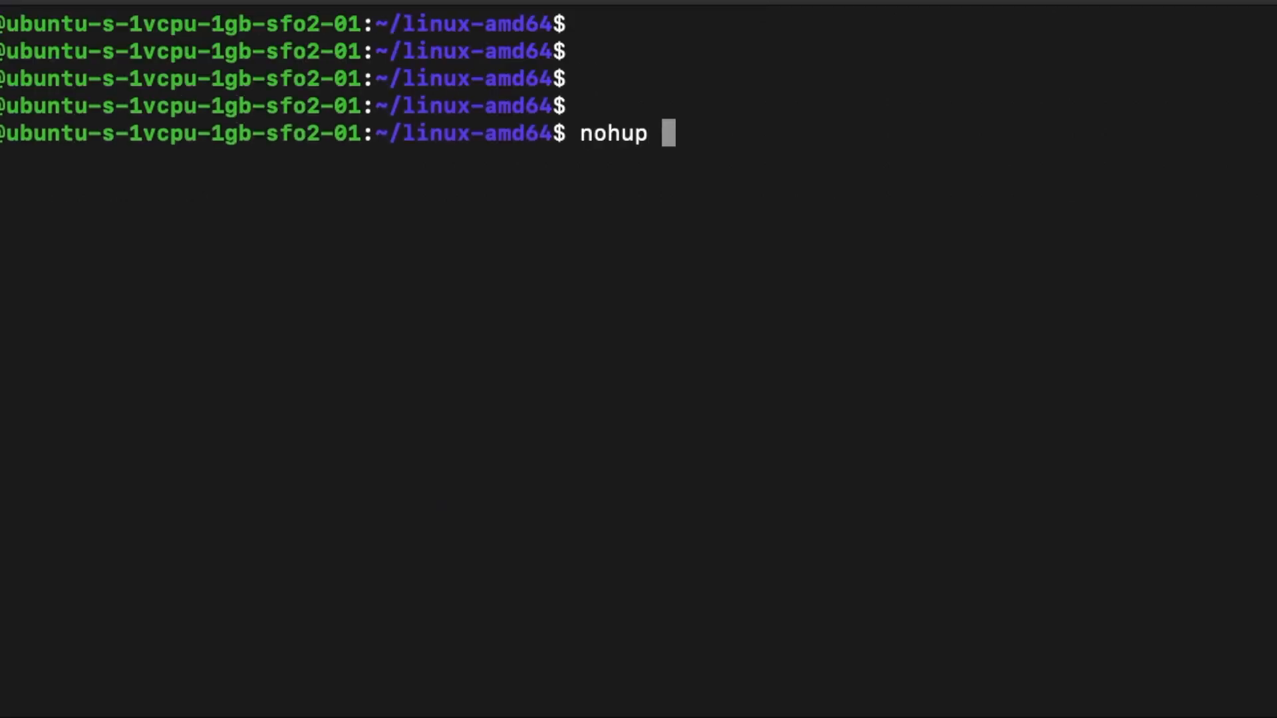
text(./nknd)
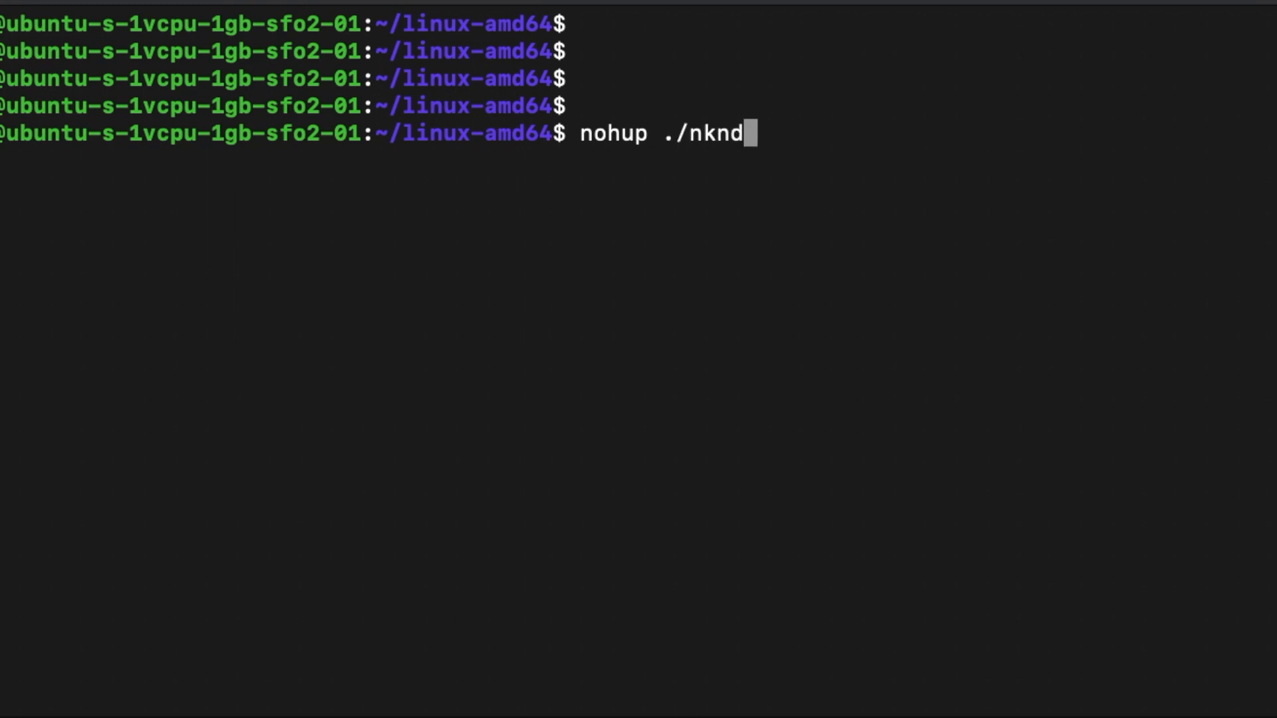
text(-p NewKindo)
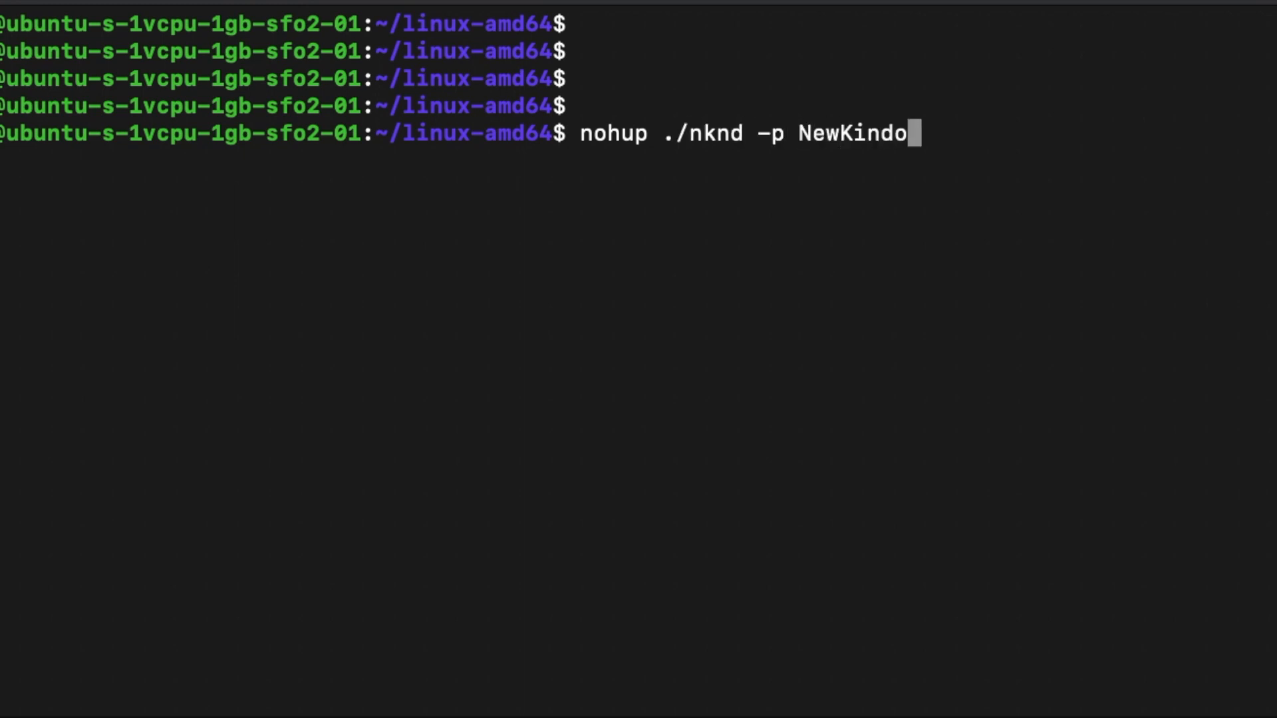
key(Return)
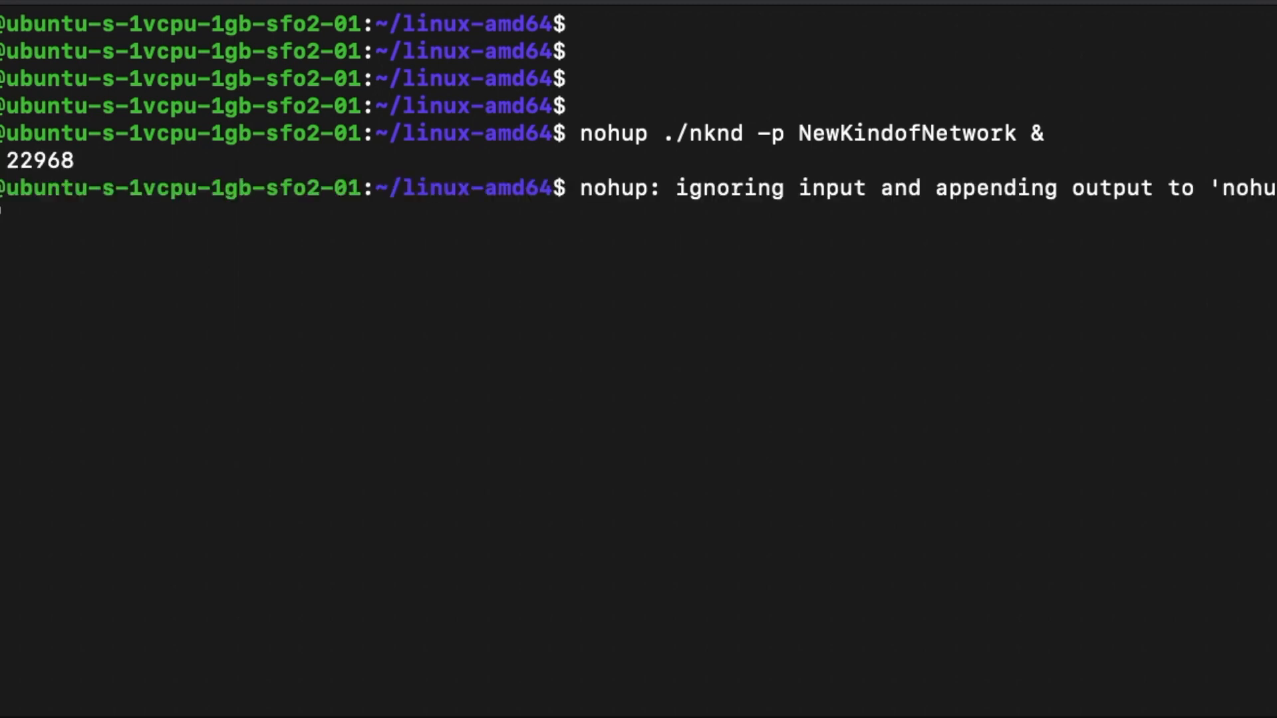
Verify the nknd process is running with ps -ef | grep nknd
text(ps -)
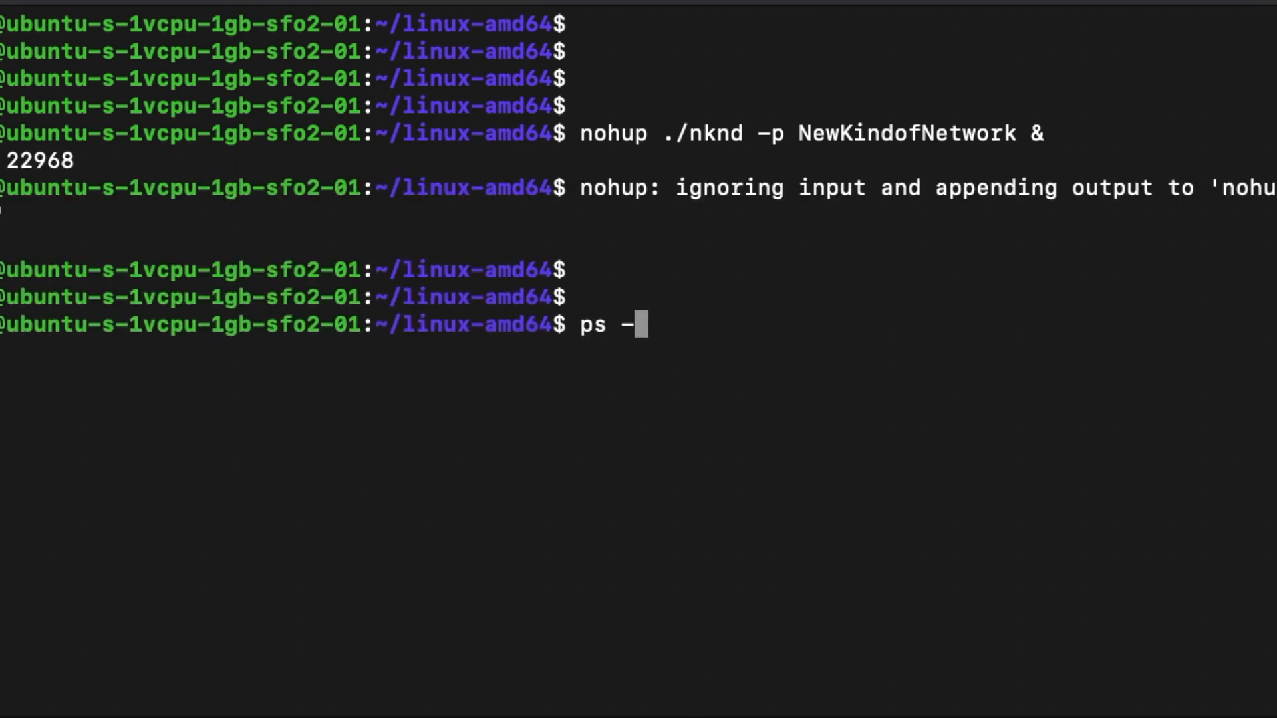
key(Return)
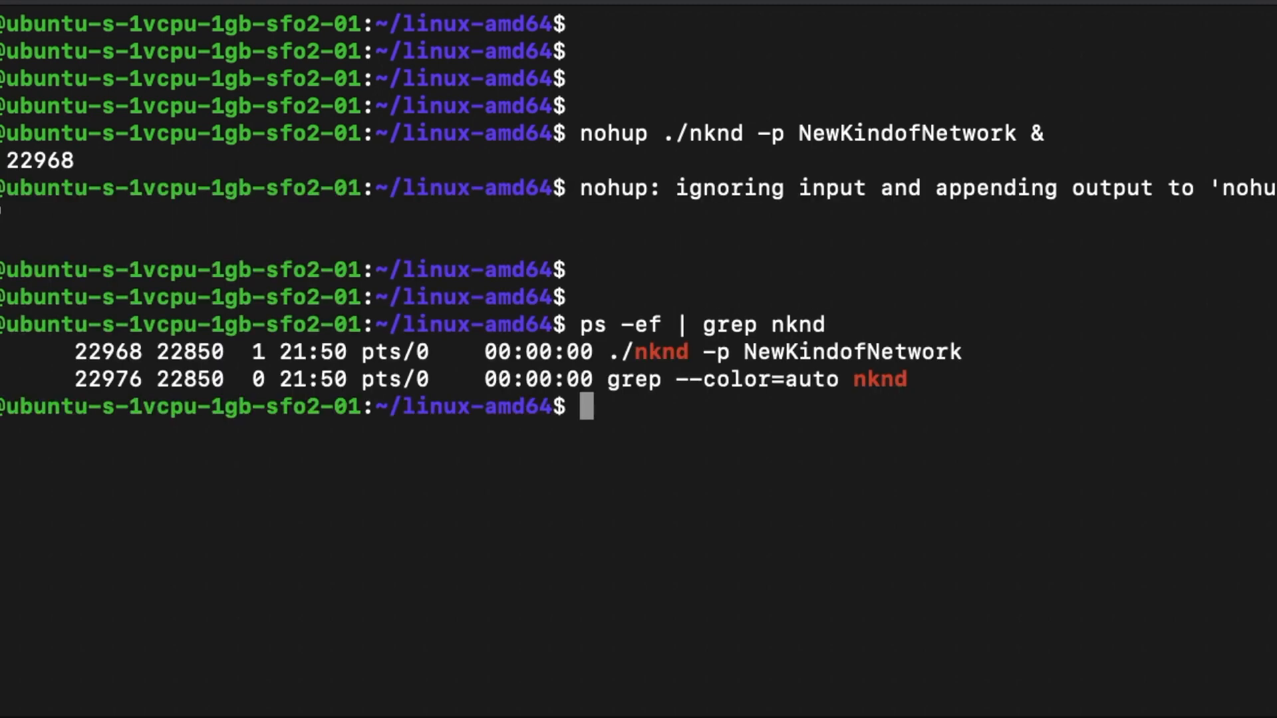
mouse_move(647, 363)
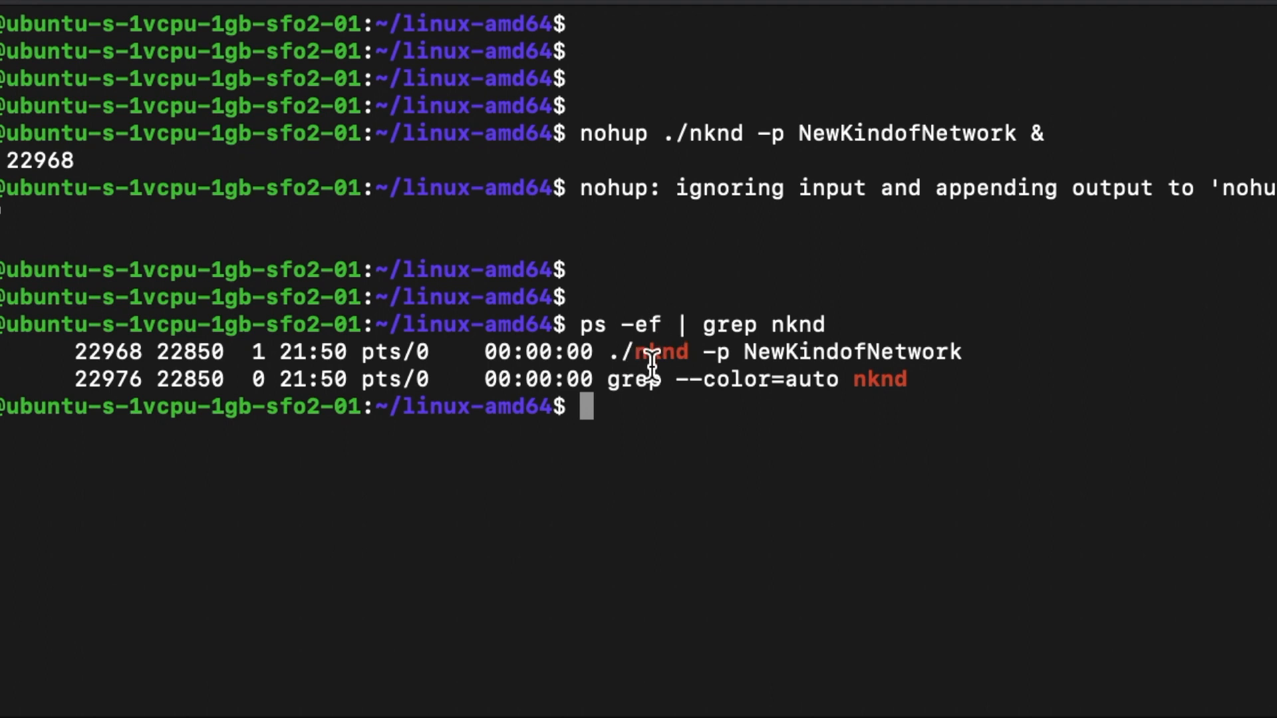
mouse_move(782, 505)
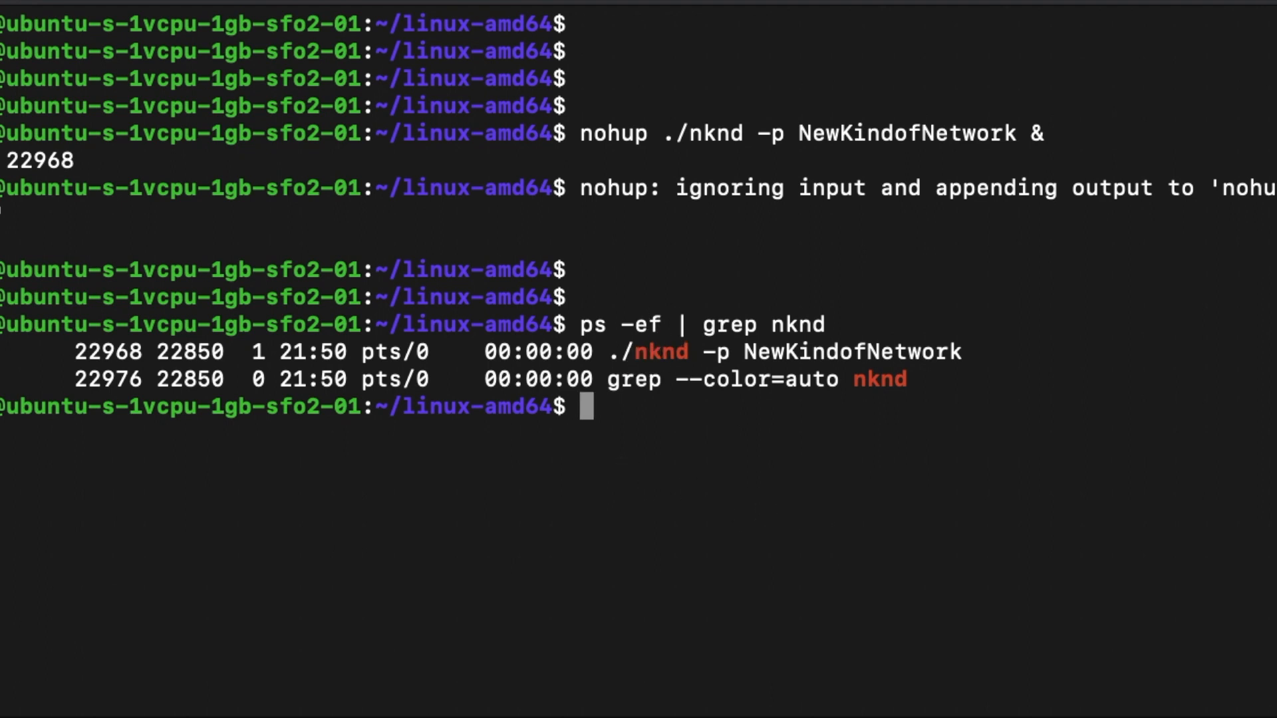
key(Return)
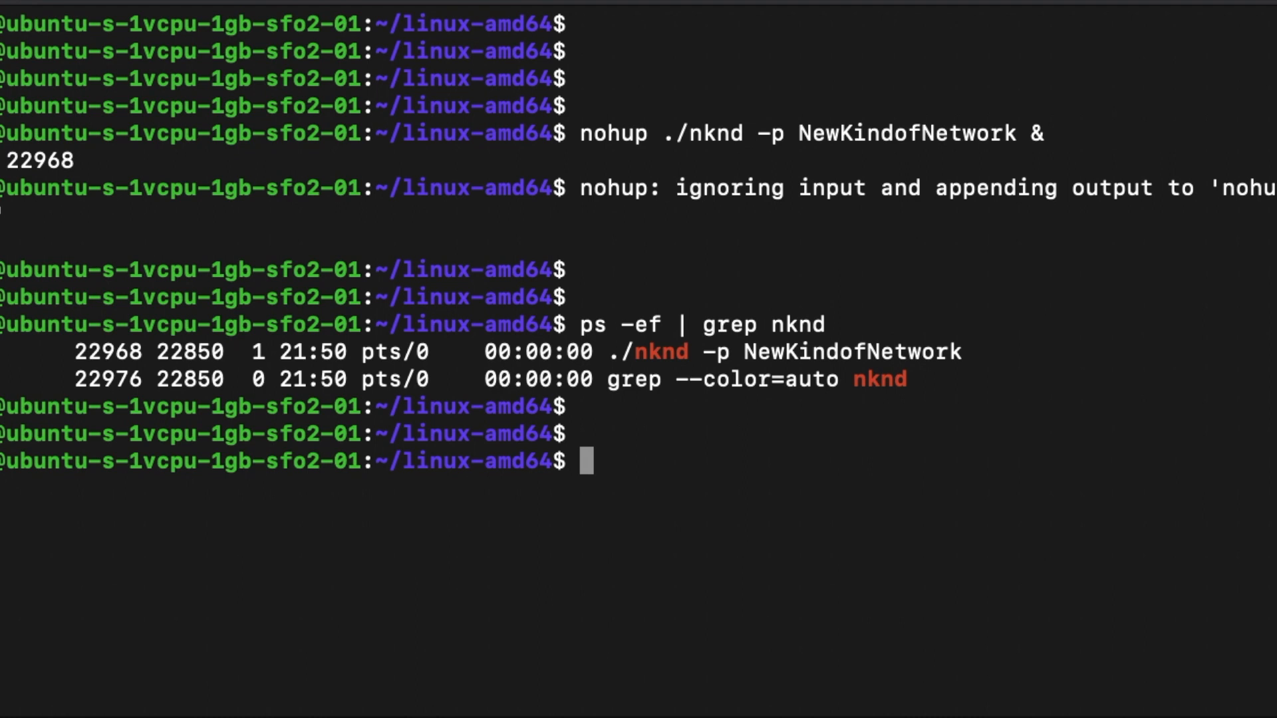
Run ./nknc info -s showing WaitForSyncing, then ./nknc wallet -l balance returning 0
text(./nknc info)
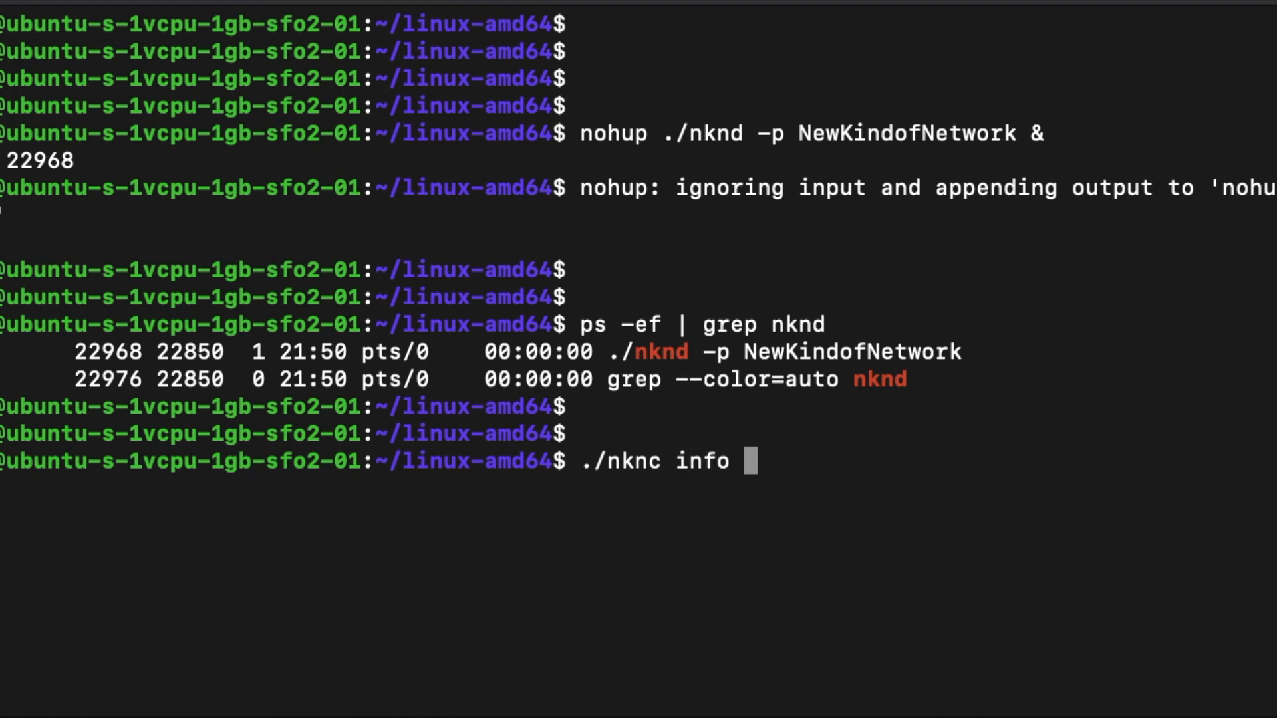
key(Return)
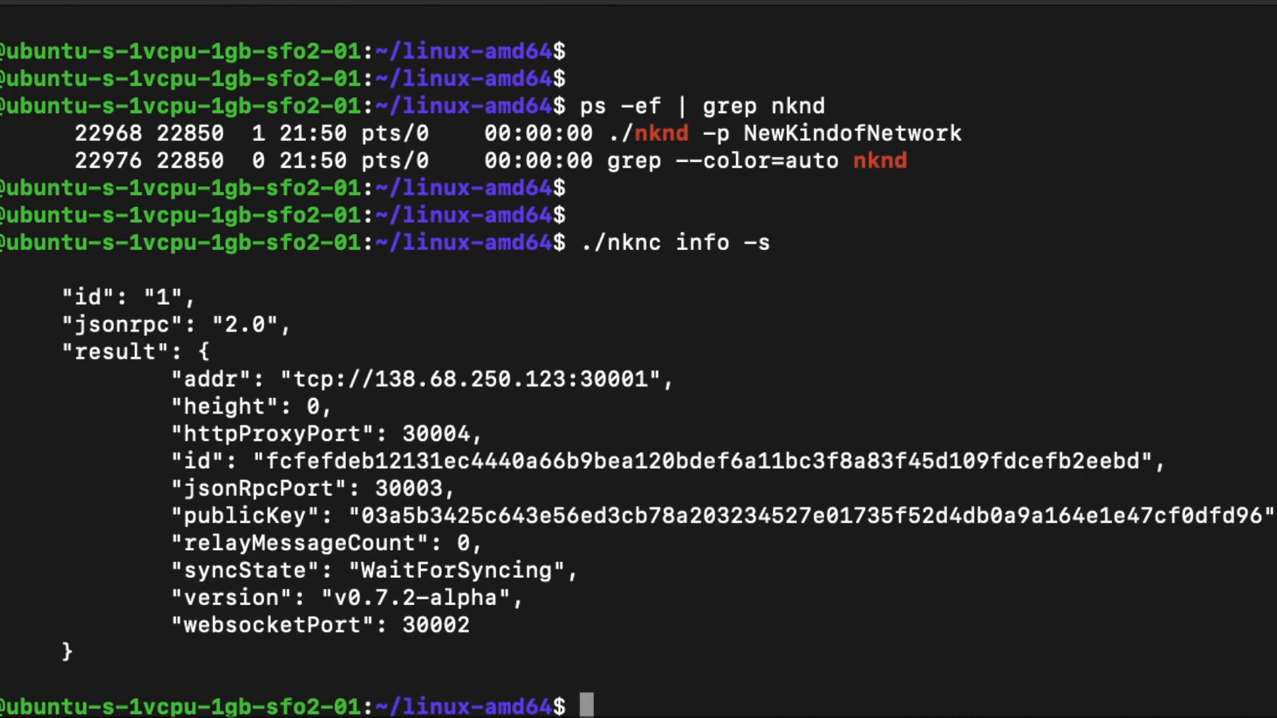
mouse_move(471, 578)
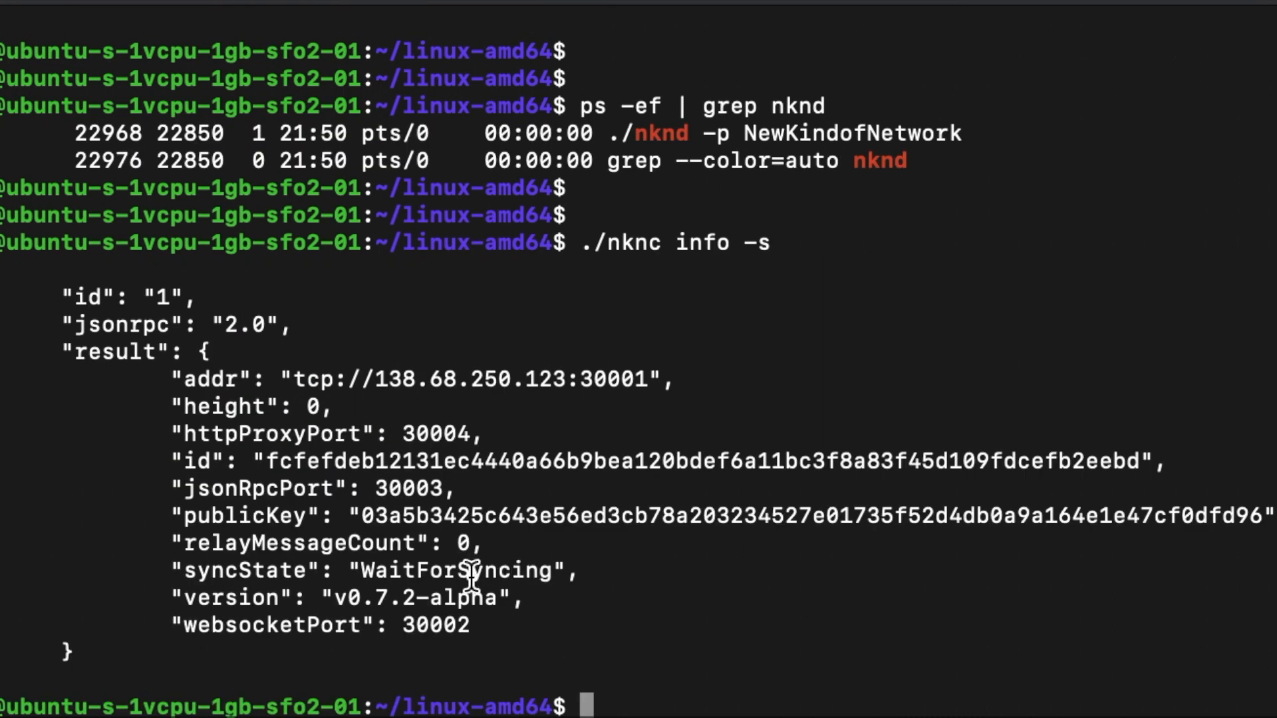
mouse_move(477, 570)
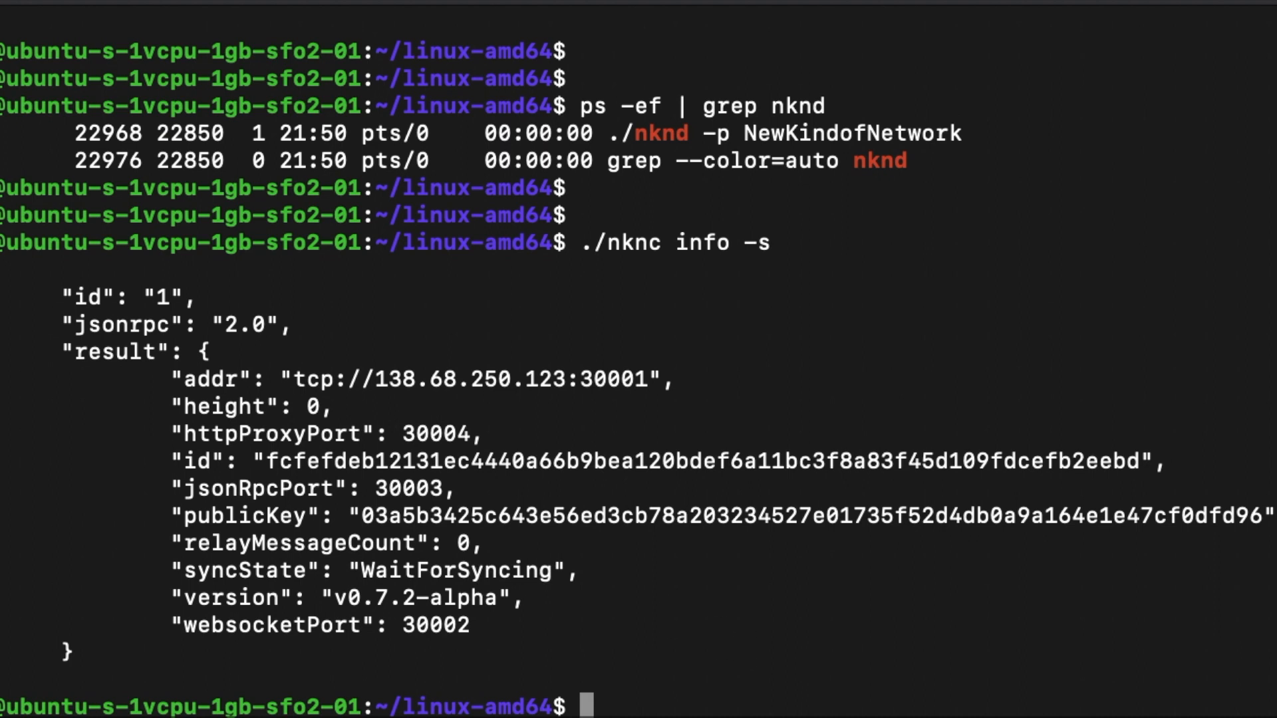
text(./nknc wallet)
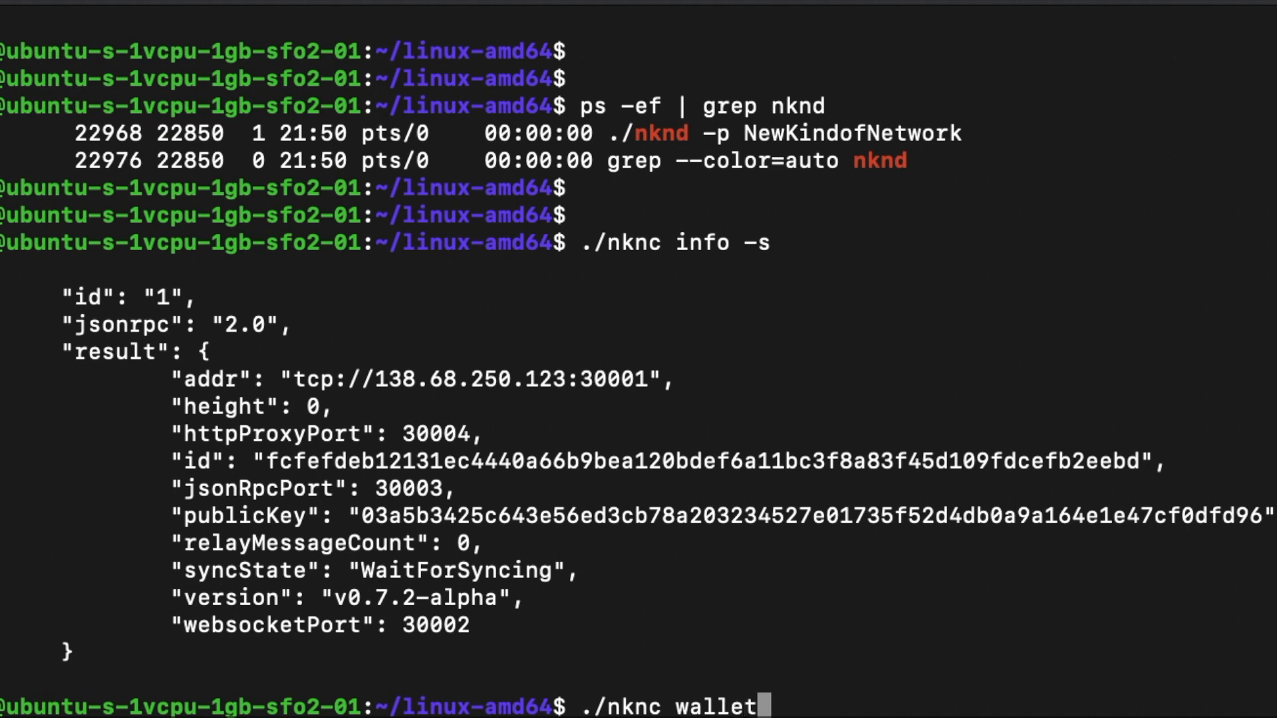
text(-l balance)
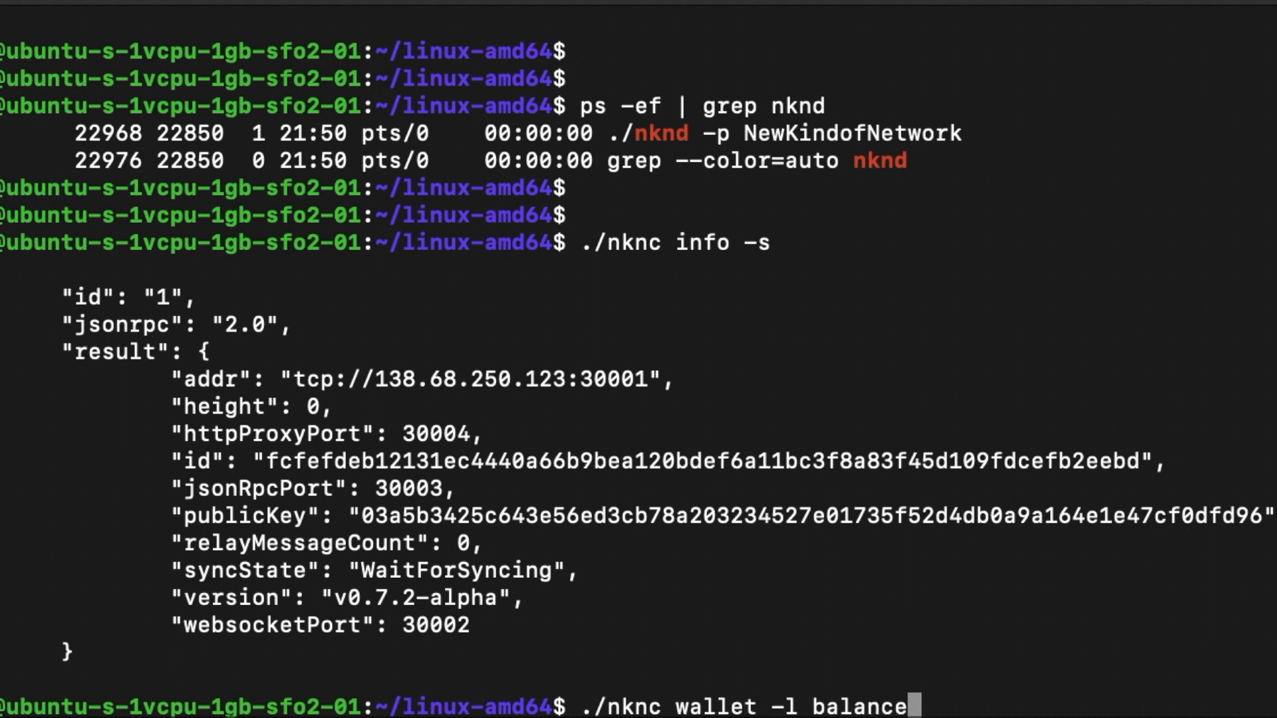
key(Return)
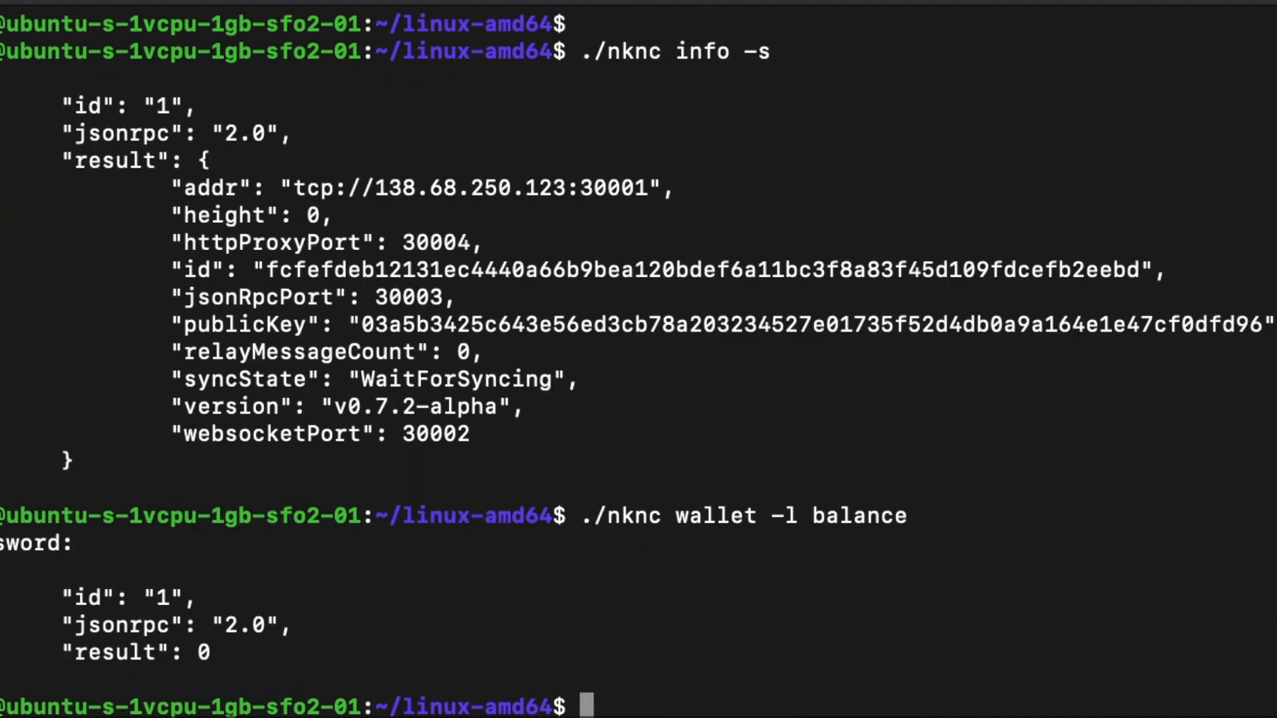
mouse_move(216, 667)
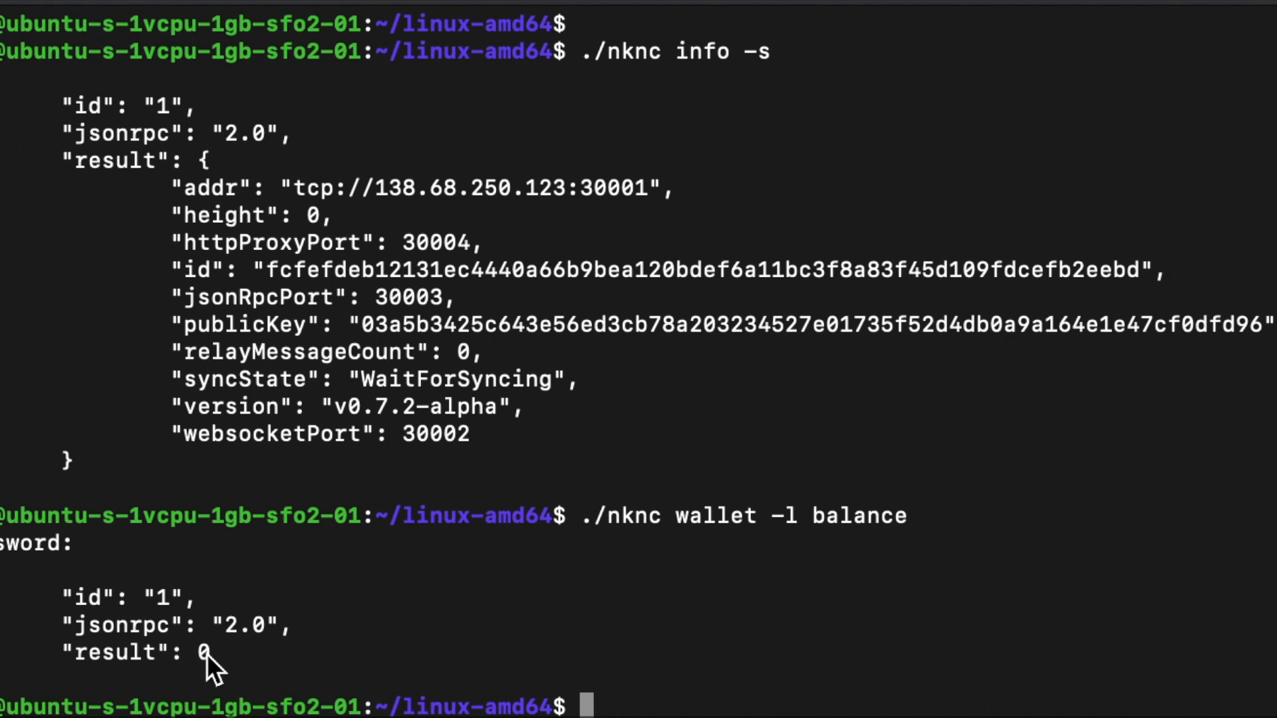
mouse_move(710, 686)
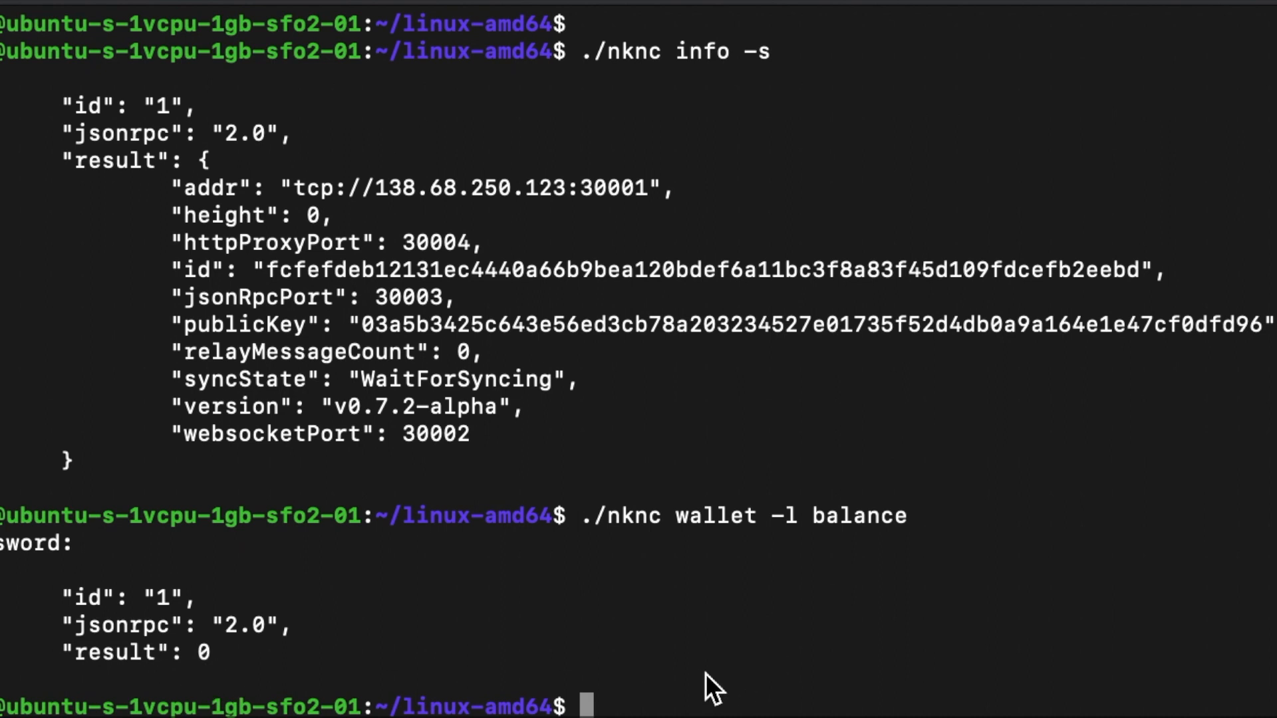
scroll(down, 3)
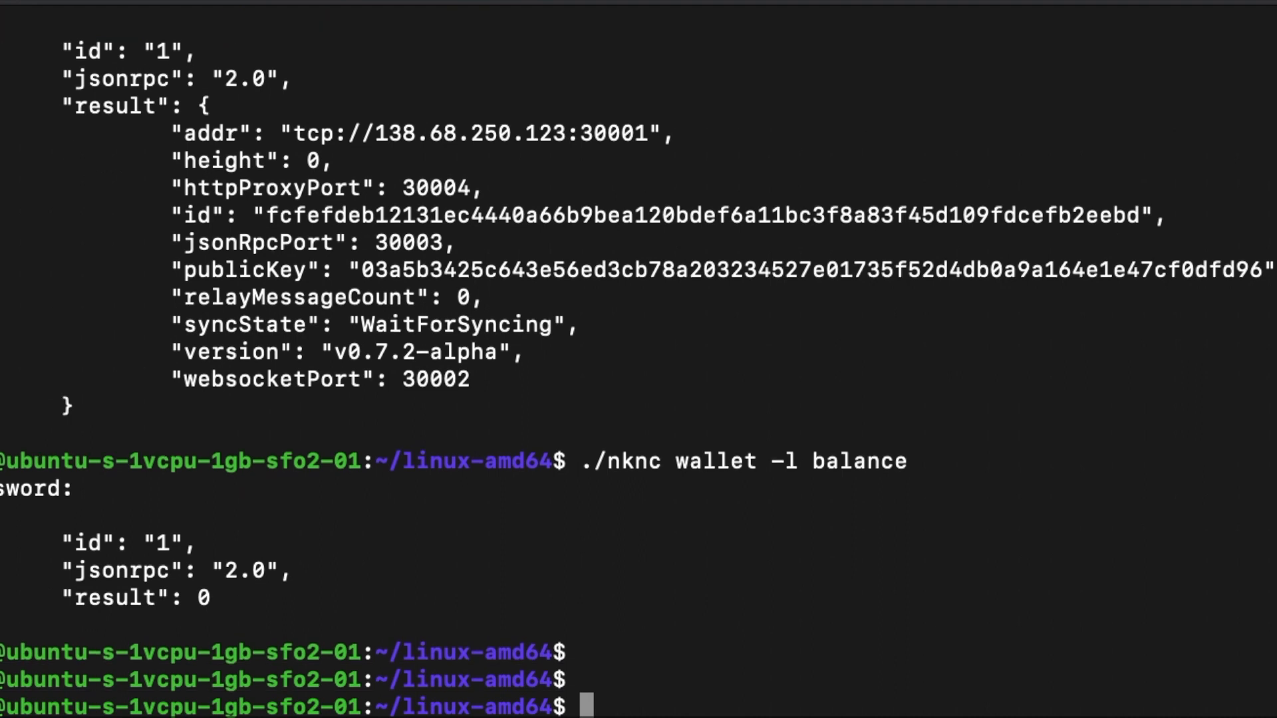